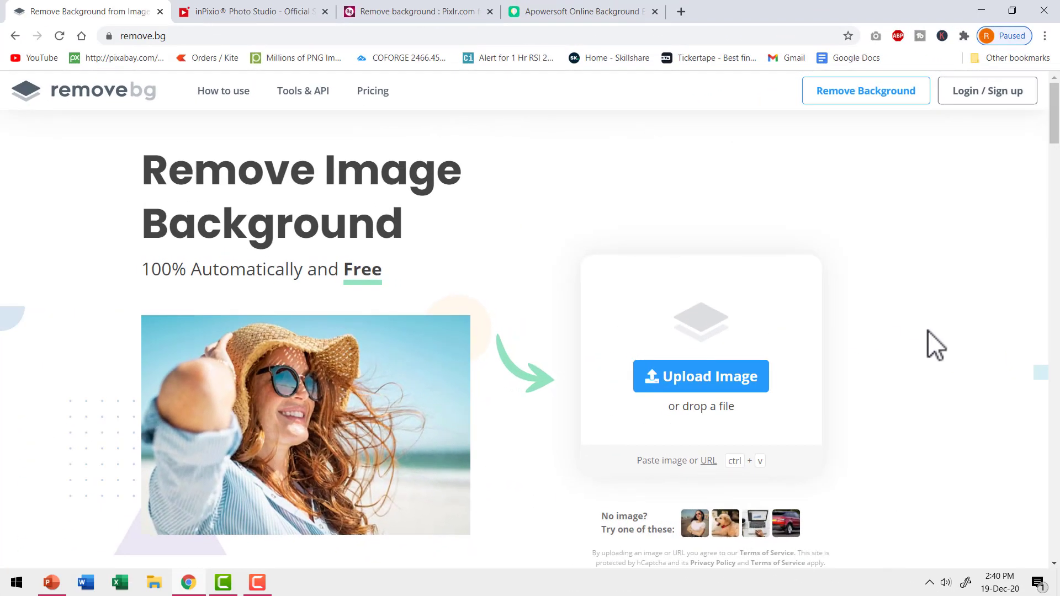
{"action": "mouse_move", "coordinate": [929, 340]}
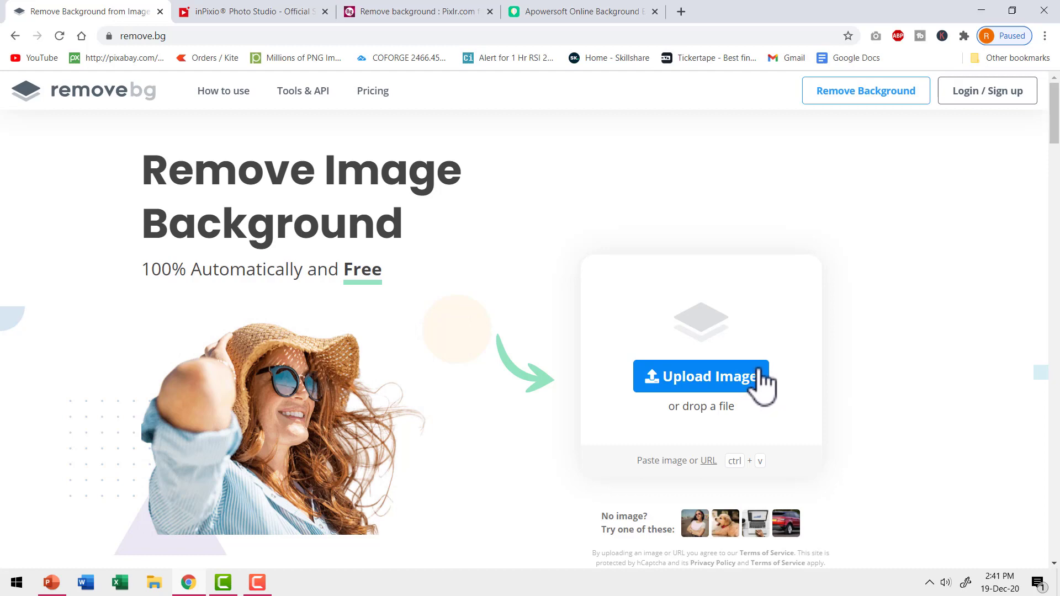
{"action": "mouse_move", "coordinate": [891, 359]}
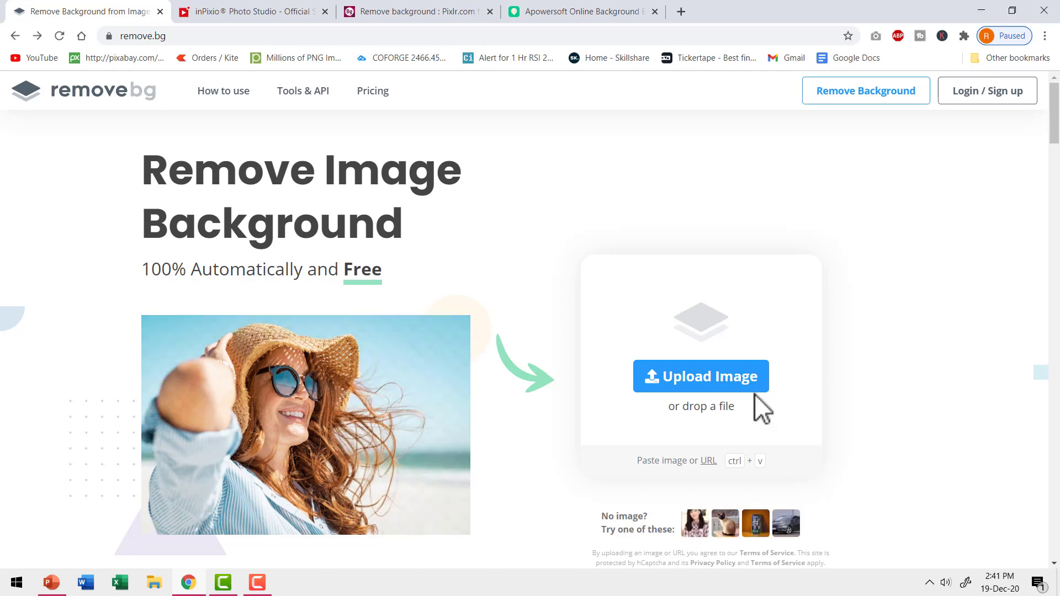
Step: Upload the businessman photo from the computer and wait for the background-removed result
{"action": "left_click", "coordinate": [700, 376]}
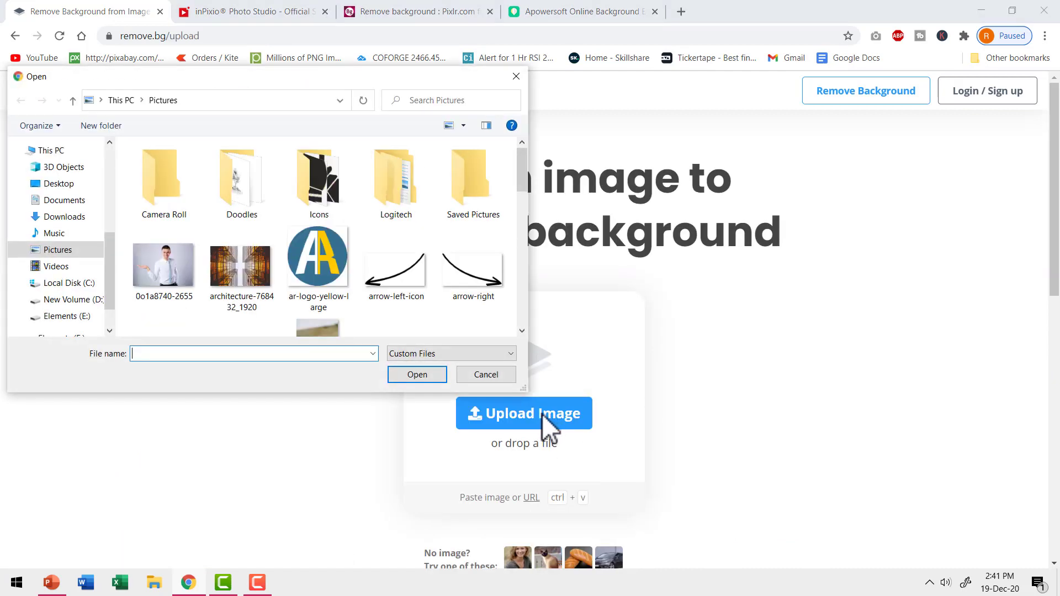
{"action": "left_click", "coordinate": [163, 264]}
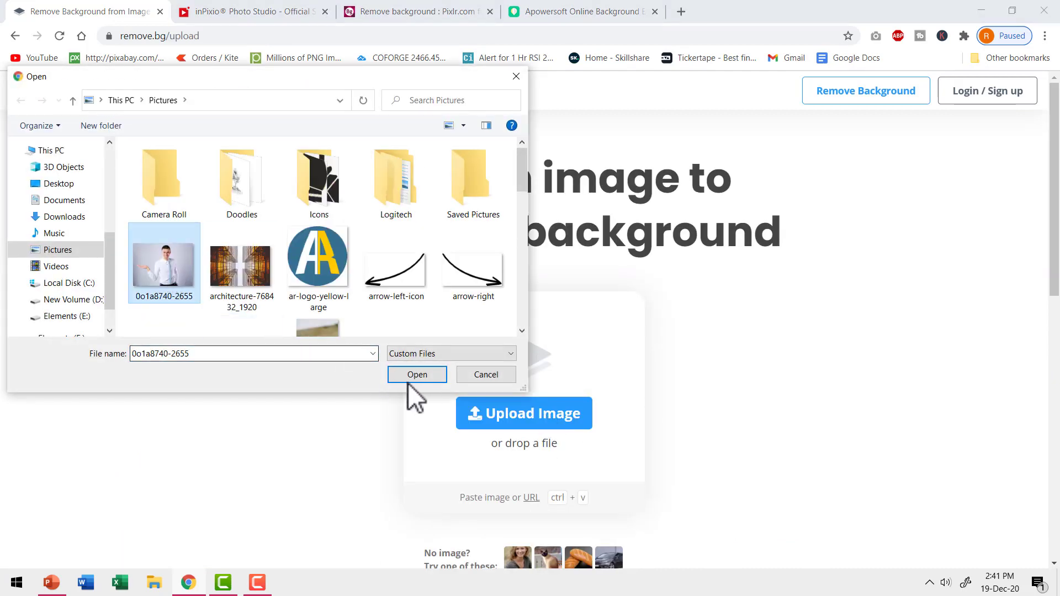
{"action": "left_click", "coordinate": [416, 375]}
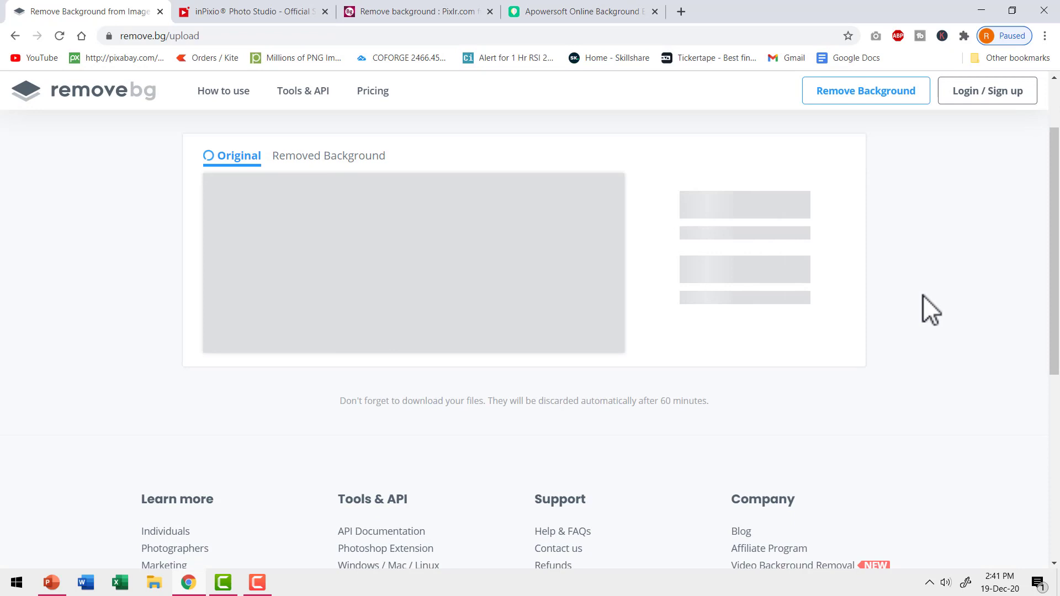
{"action": "left_click", "coordinate": [328, 155]}
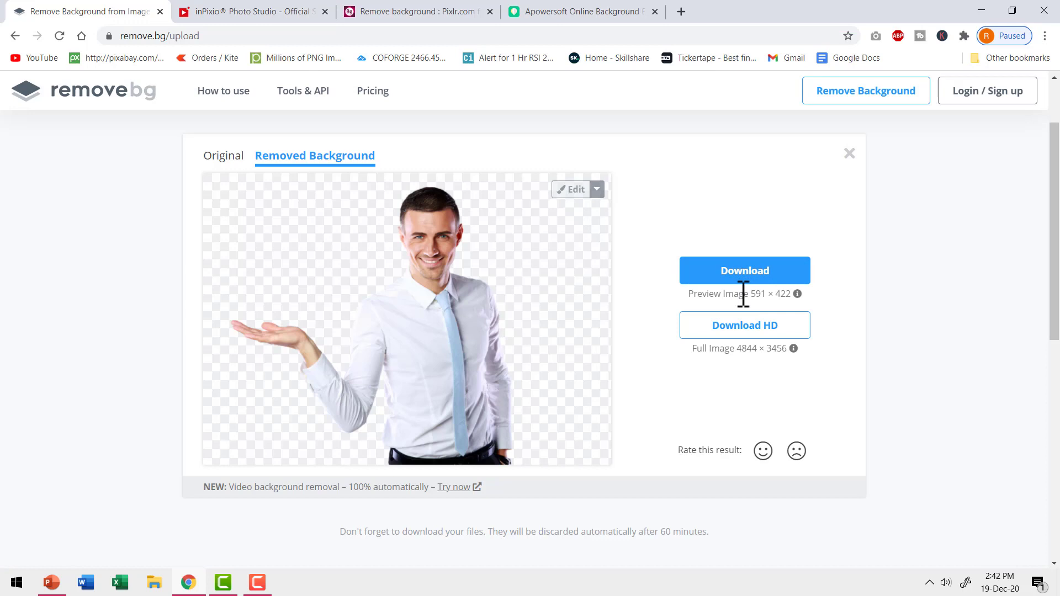
{"action": "mouse_move", "coordinate": [744, 325]}
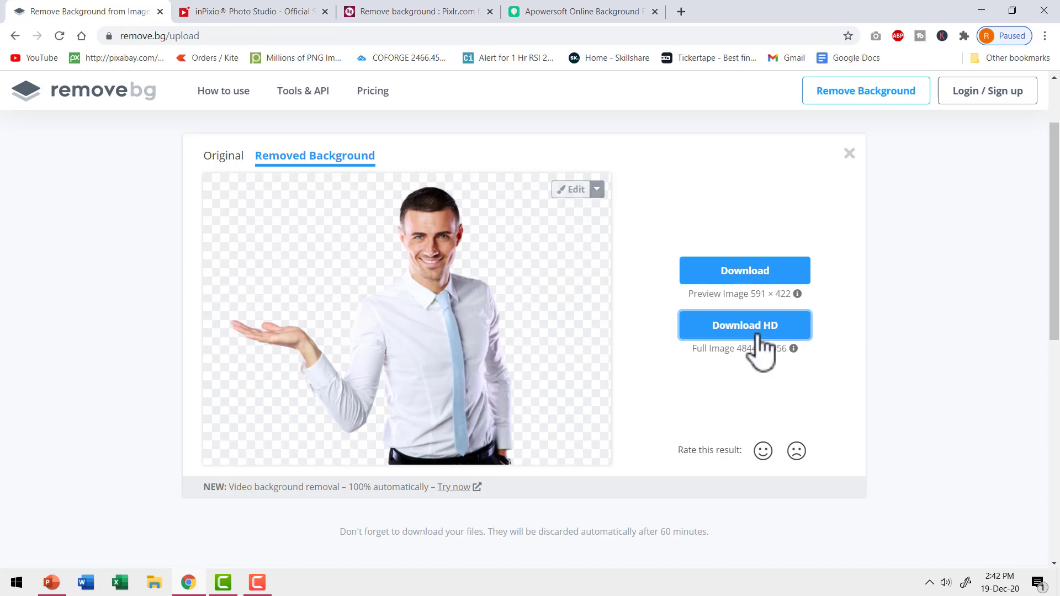
Step: Request the HD download, bringing up the 1-credit or free sign-up prompt
{"action": "left_click", "coordinate": [745, 325]}
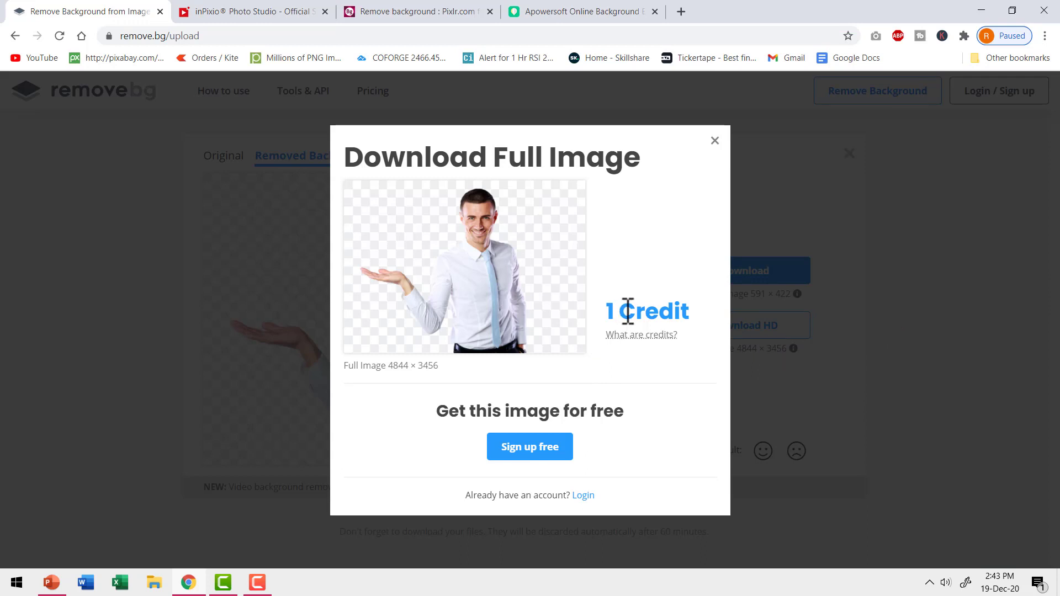
{"action": "mouse_move", "coordinate": [837, 348]}
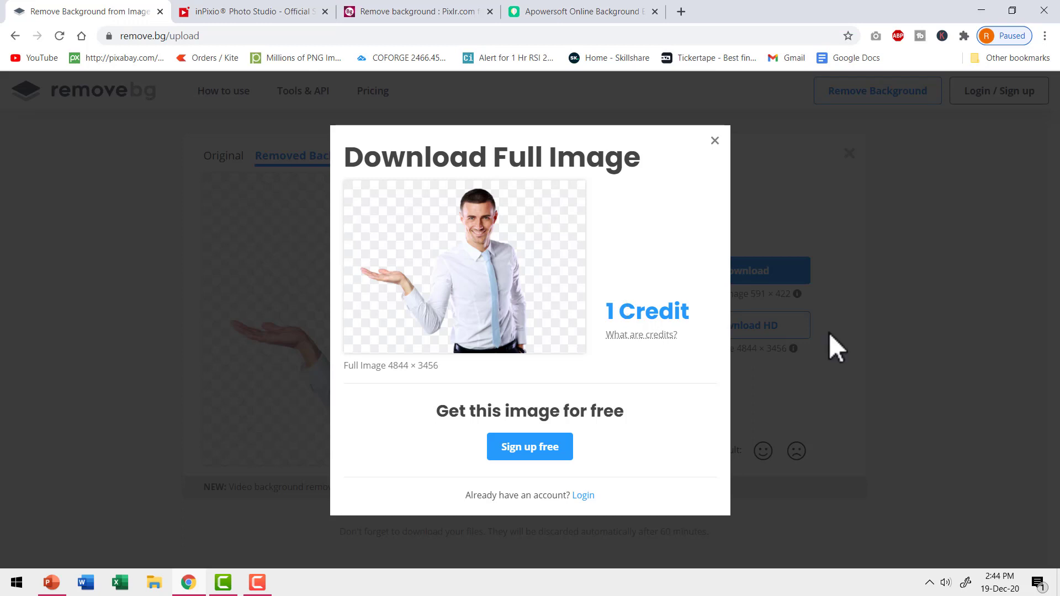
{"action": "mouse_move", "coordinate": [665, 277]}
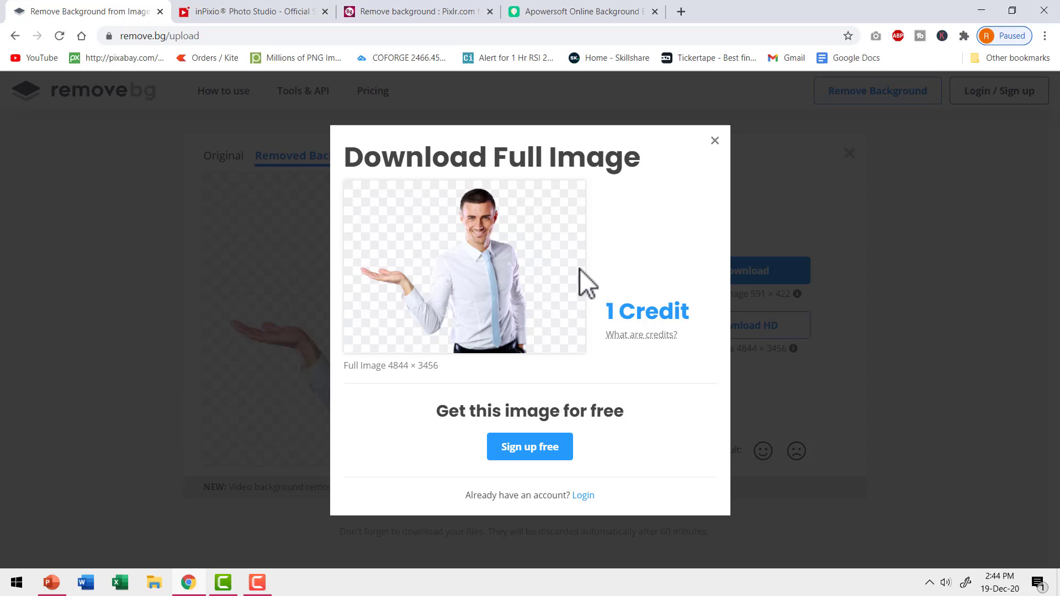
{"action": "mouse_move", "coordinate": [664, 266]}
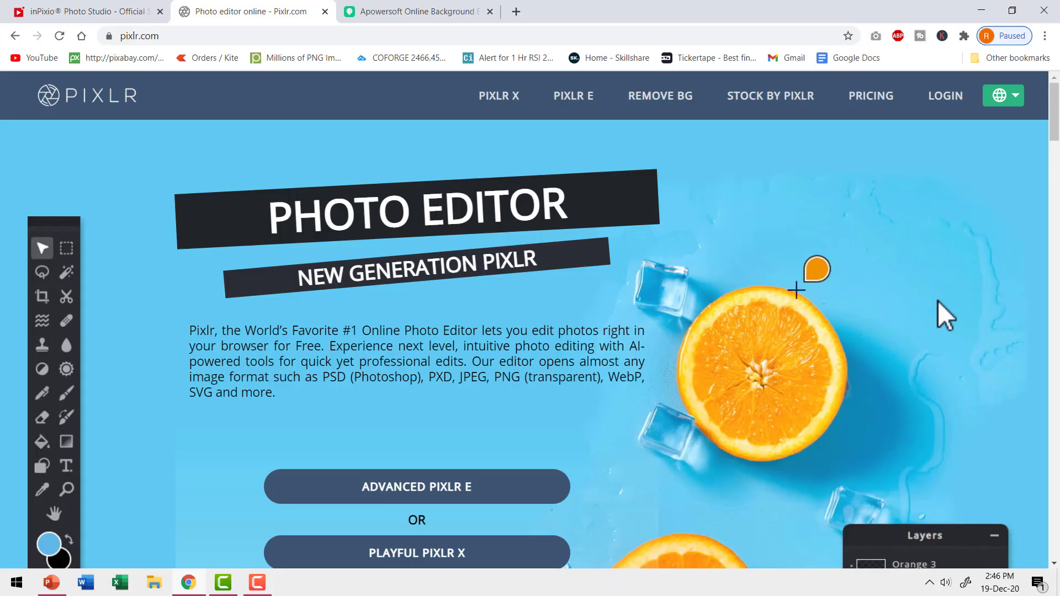
{"action": "mouse_move", "coordinate": [156, 112]}
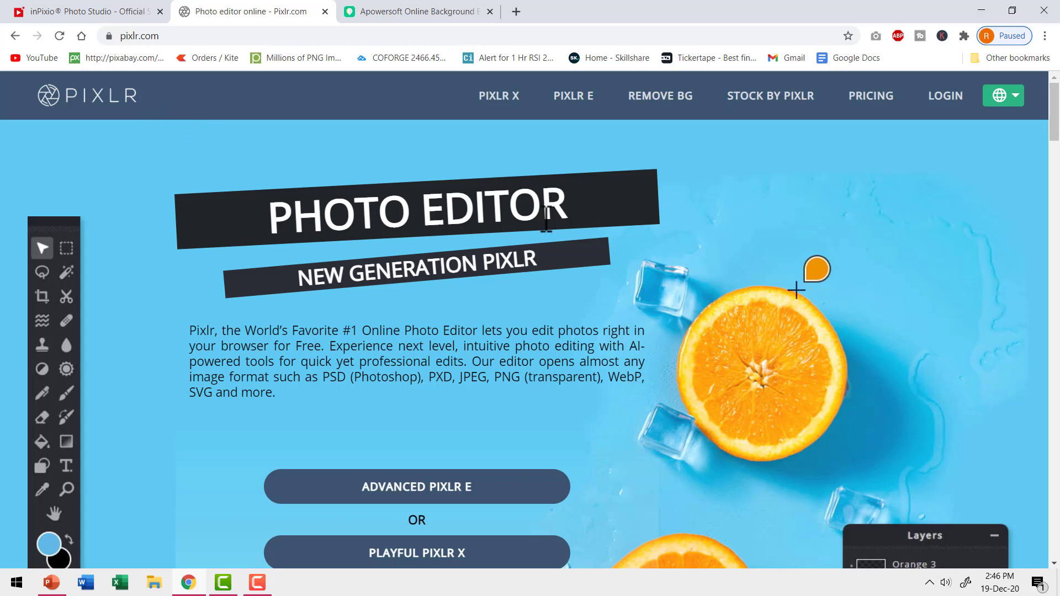
{"action": "mouse_move", "coordinate": [659, 95]}
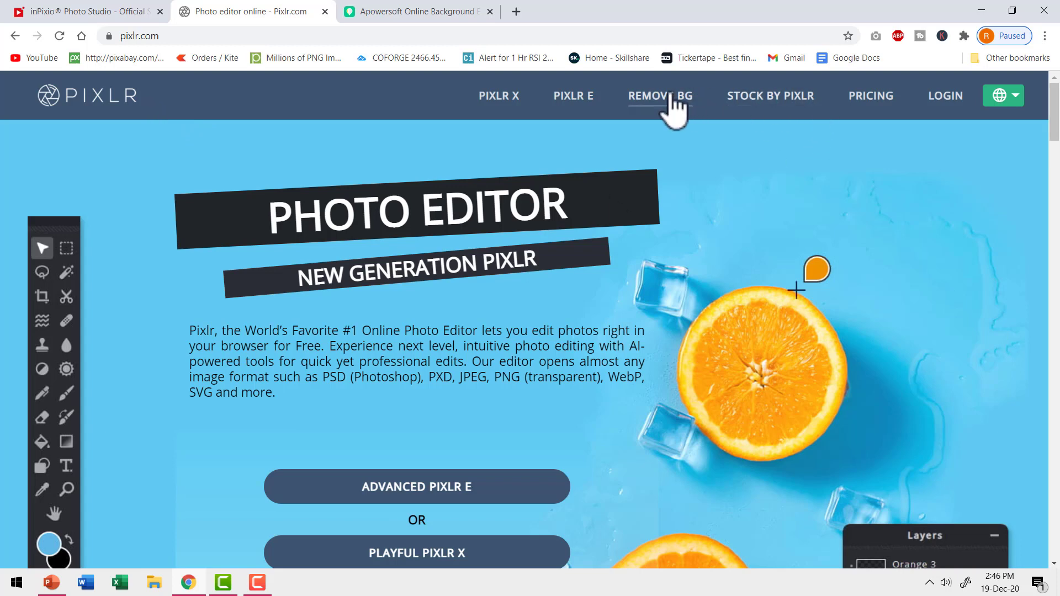
Step: Go to the Remove BG tool from pixlr.com's top navigation
{"action": "left_click", "coordinate": [659, 95]}
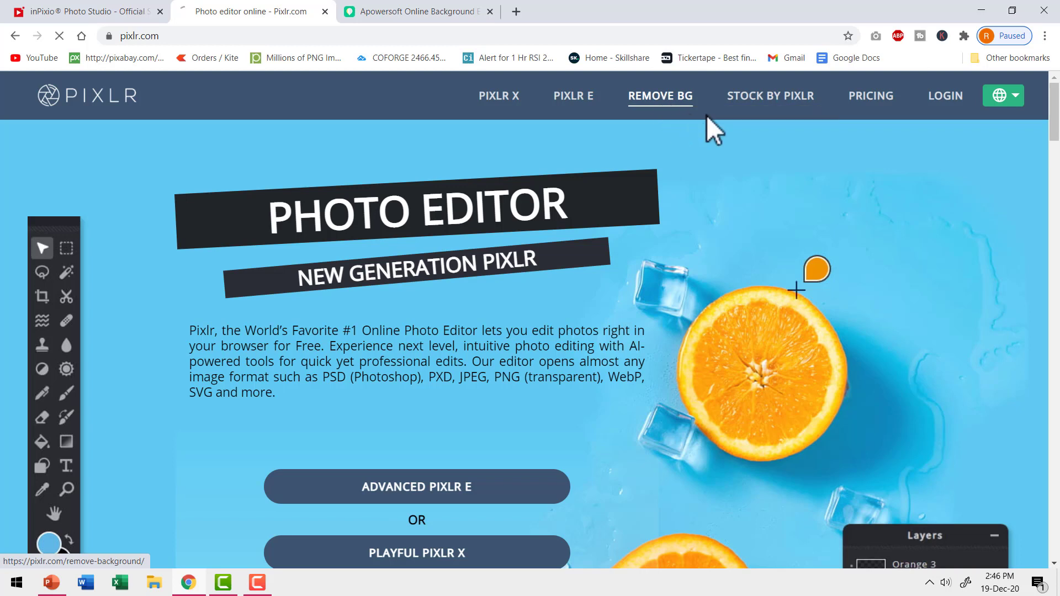
{"action": "left_click", "coordinate": [661, 95]}
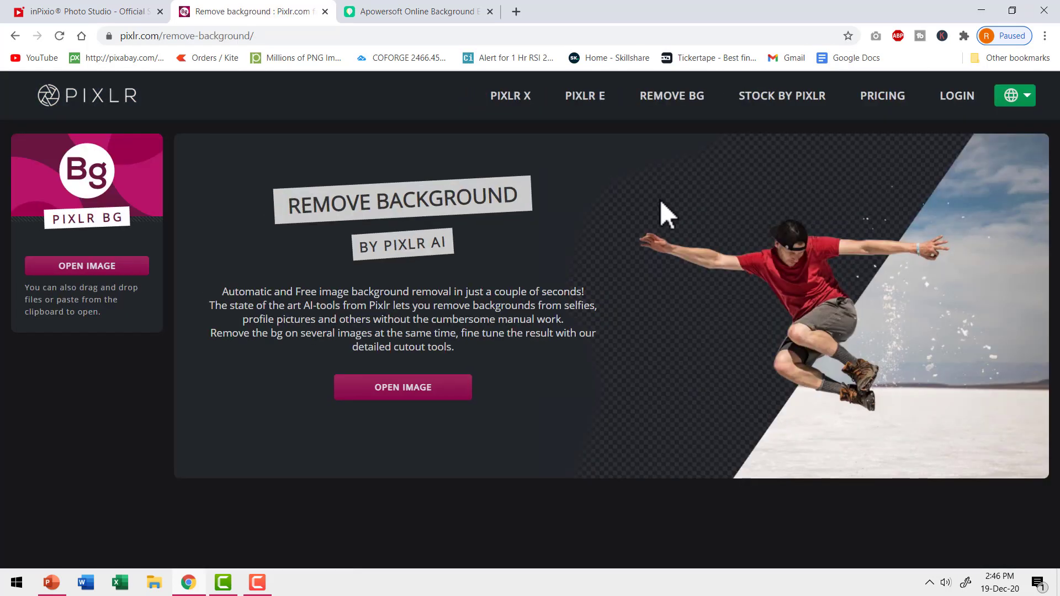
{"action": "mouse_move", "coordinate": [649, 229]}
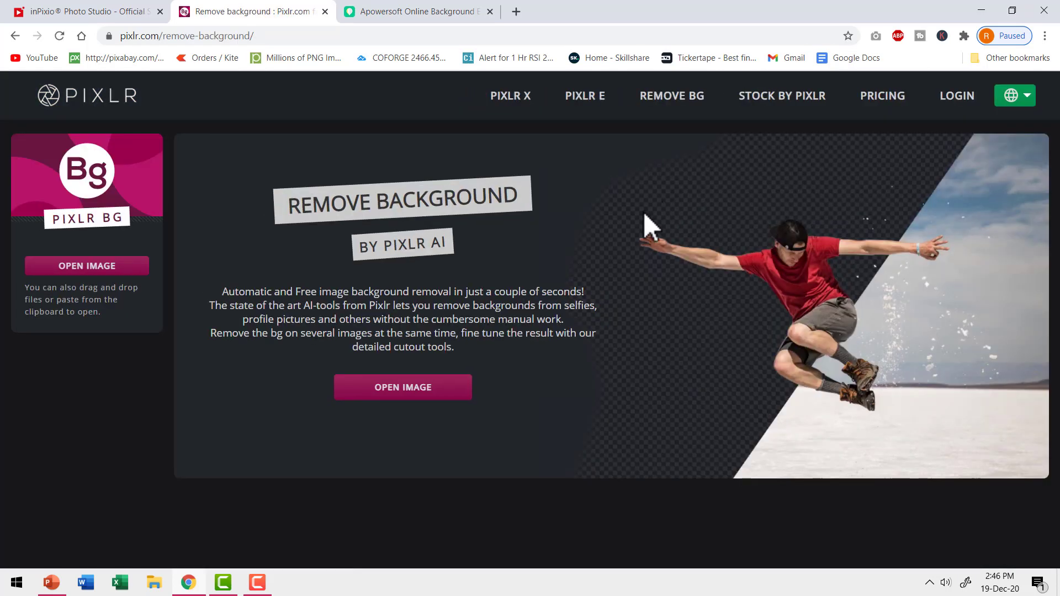
{"action": "mouse_move", "coordinate": [659, 215]}
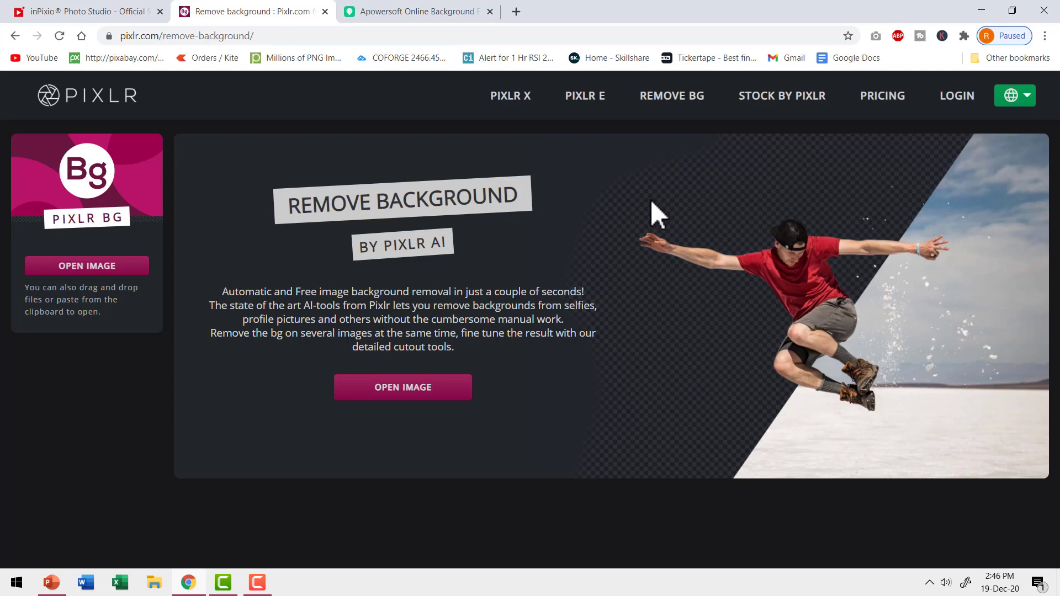
{"action": "mouse_move", "coordinate": [429, 412]}
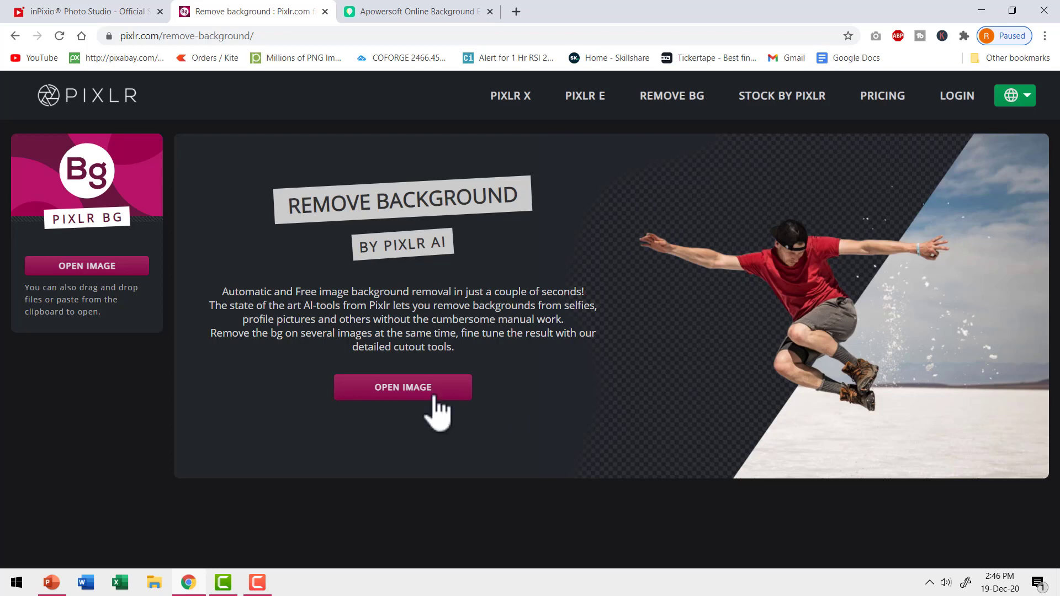
Step: Load the businessman photo into Pixlr BG, resize it to Full HD, and download the cutout PNG
{"action": "left_click", "coordinate": [403, 387]}
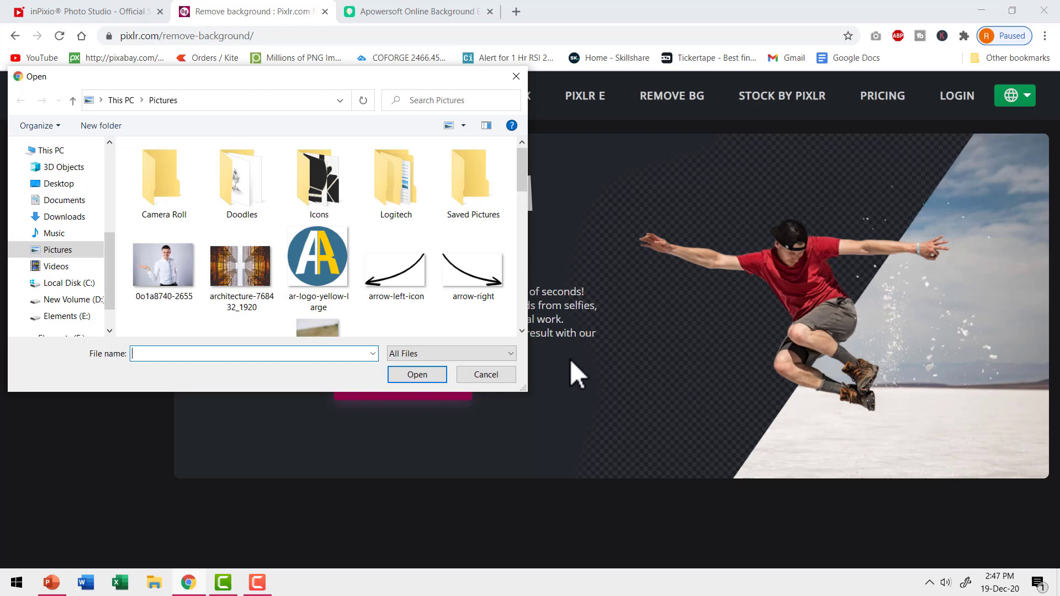
{"action": "left_click", "coordinate": [164, 262]}
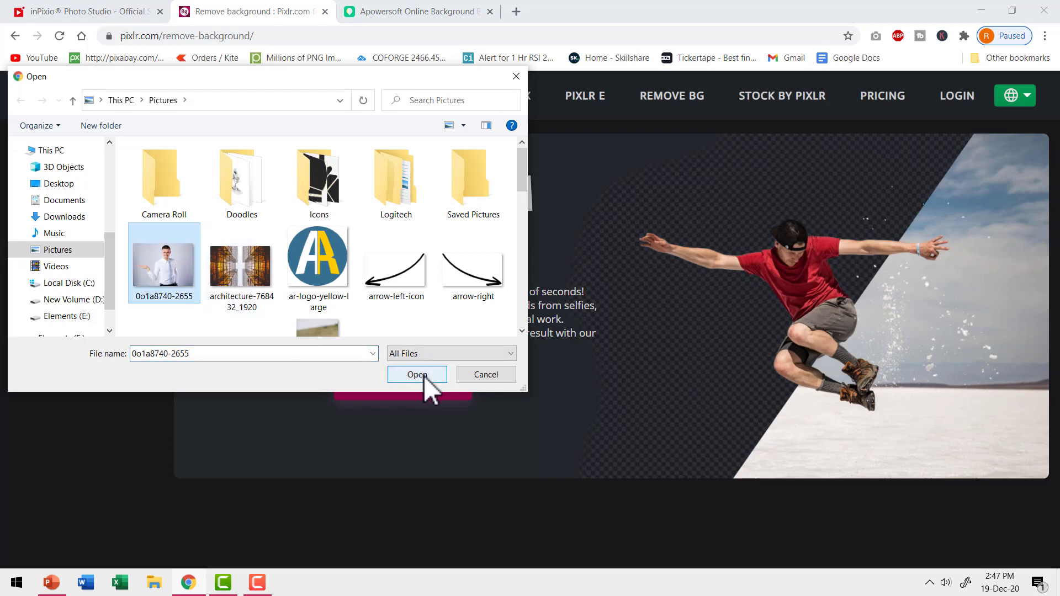
{"action": "left_click", "coordinate": [418, 374]}
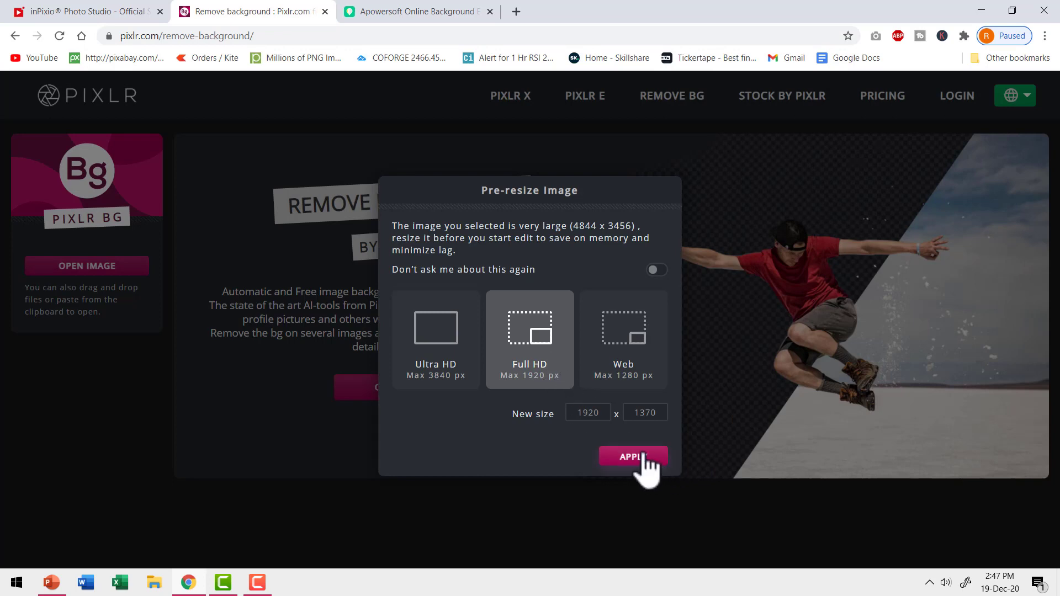
{"action": "left_click", "coordinate": [631, 456]}
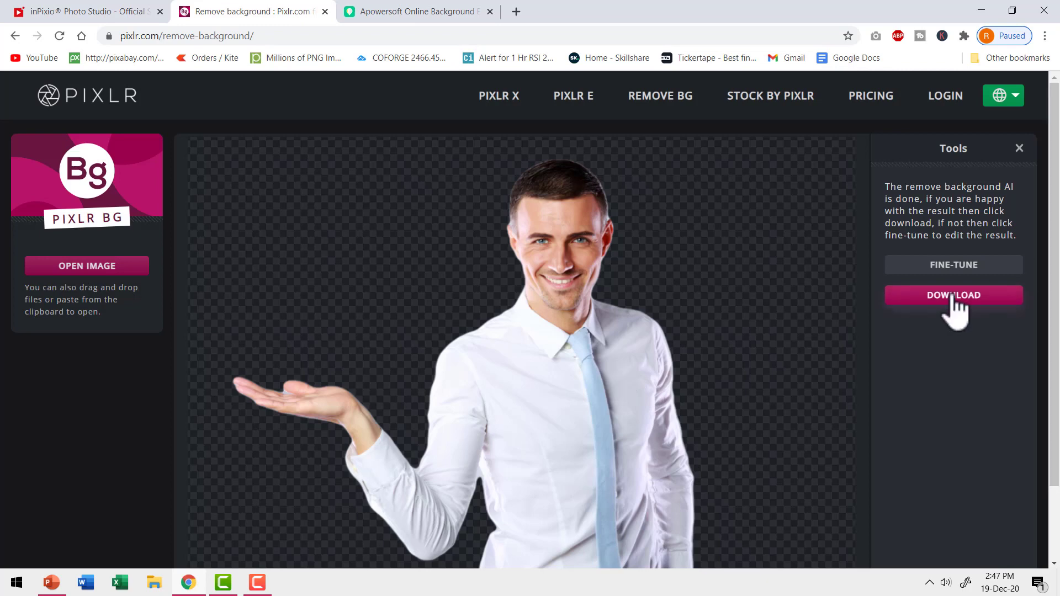
{"action": "left_click", "coordinate": [953, 296]}
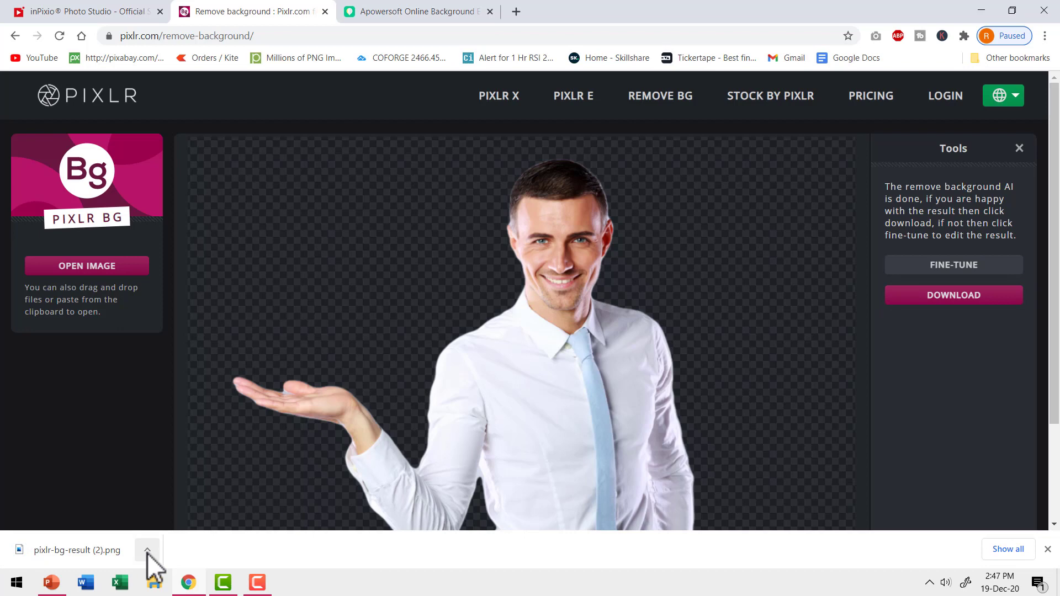
{"action": "mouse_move", "coordinate": [744, 270]}
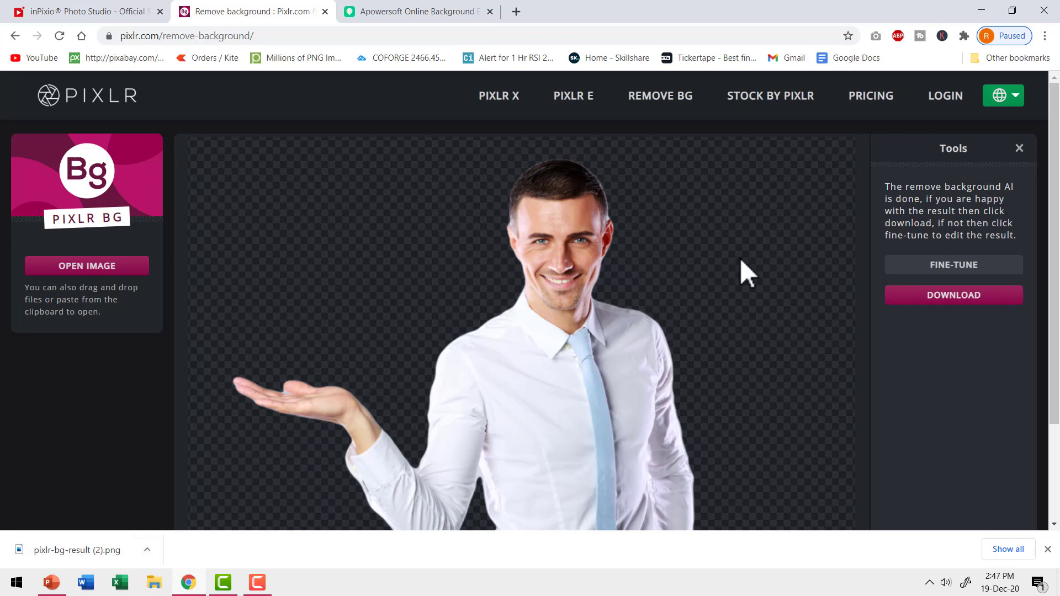
{"action": "mouse_move", "coordinate": [622, 304]}
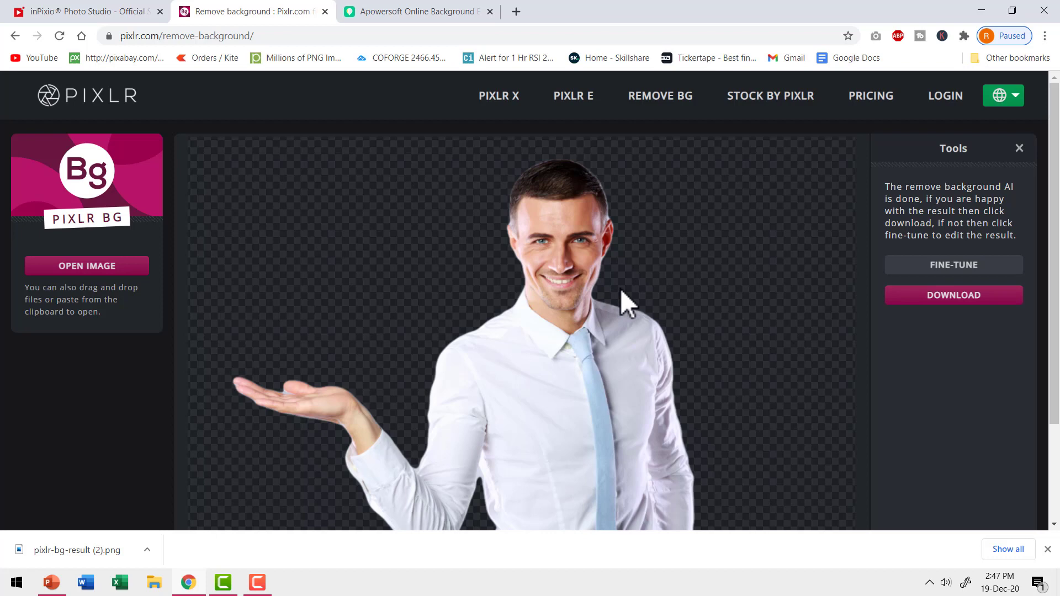
{"action": "mouse_move", "coordinate": [538, 419]}
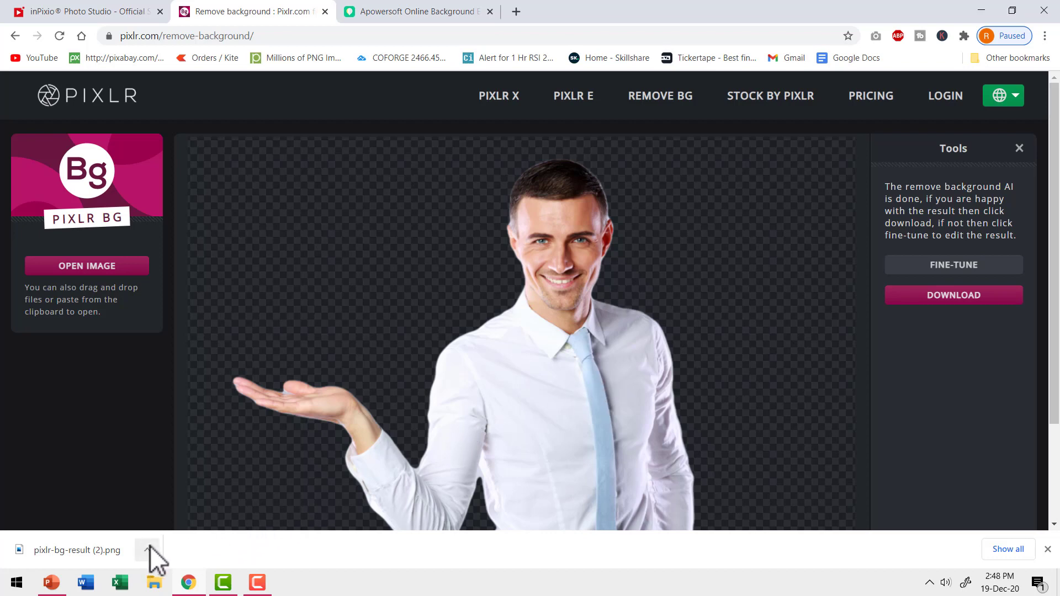
Step: Show the downloaded cutout in its folder and paste it onto the dark PowerPoint slide
{"action": "left_click", "coordinate": [147, 550]}
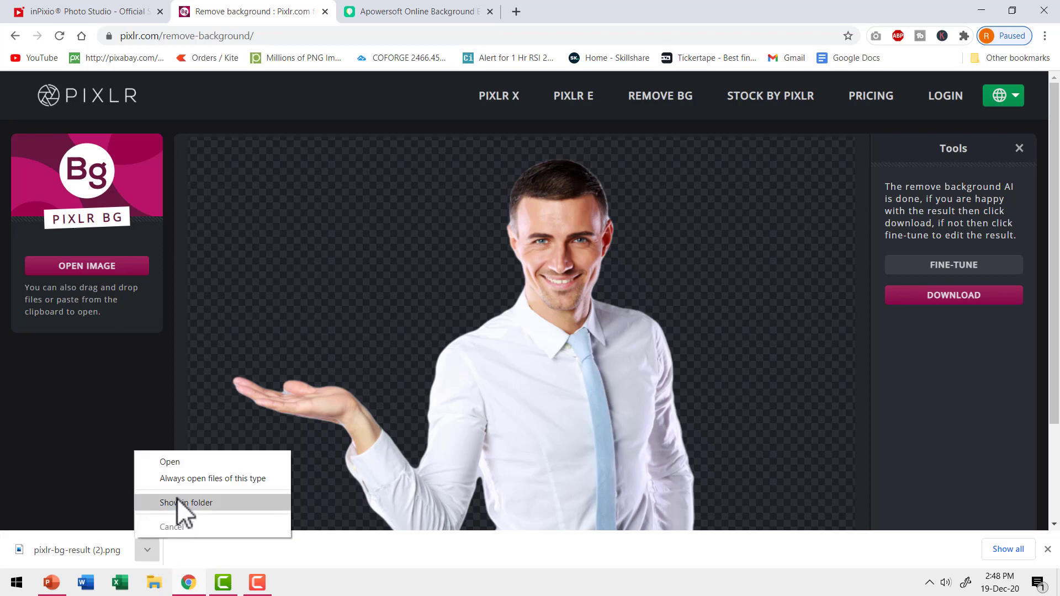
{"action": "left_click", "coordinate": [186, 502]}
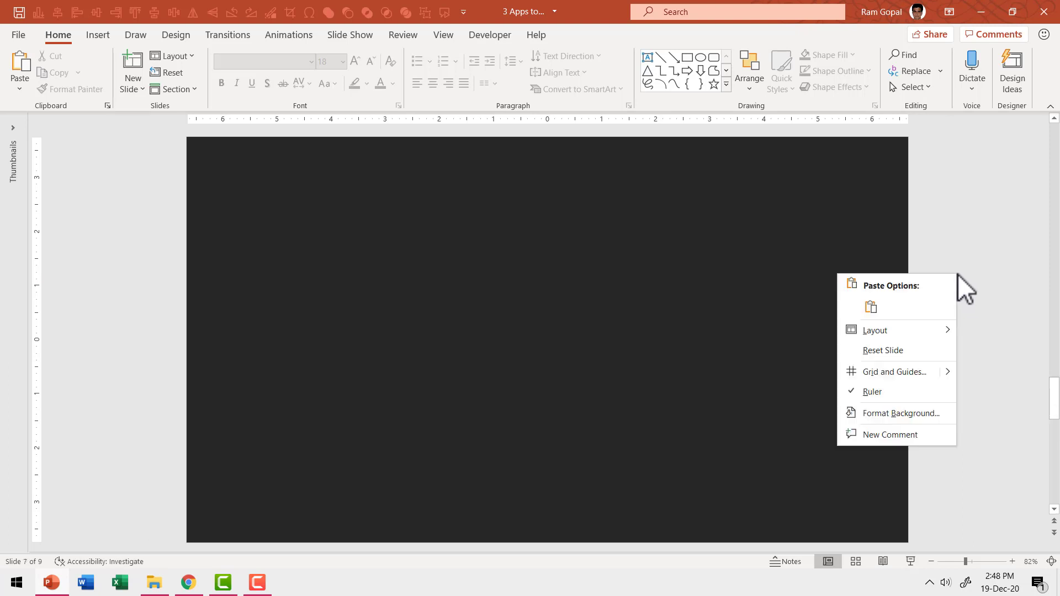
{"action": "left_click", "coordinate": [872, 308]}
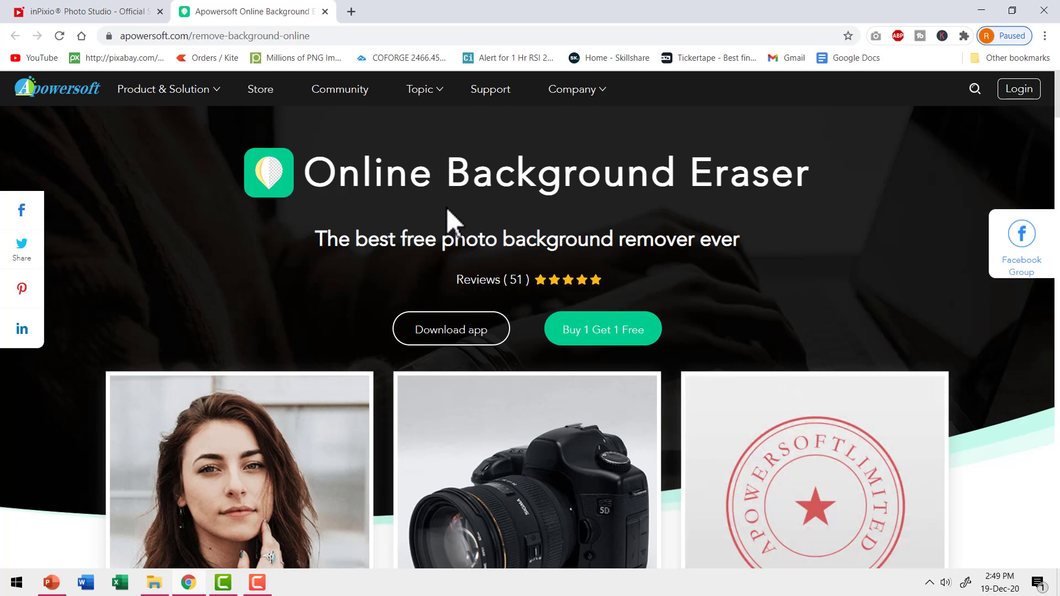
{"action": "mouse_move", "coordinate": [820, 280]}
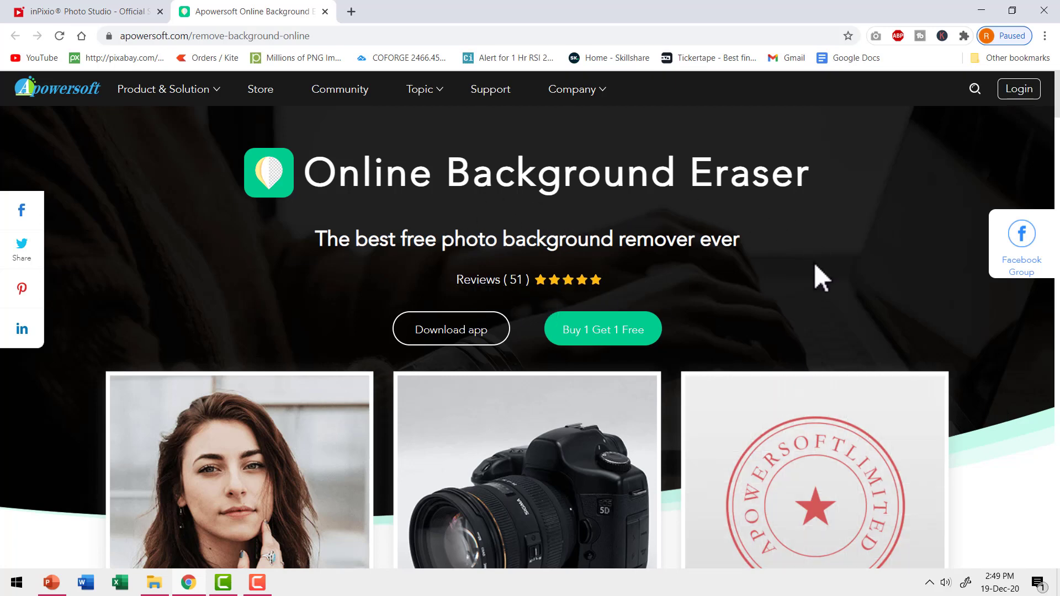
Step: Under 'Recognize people only', upload the businessman photo 0o1a8740-2655 from Pictures
{"action": "scroll", "scroll_direction": "down", "scroll_amount": 3}
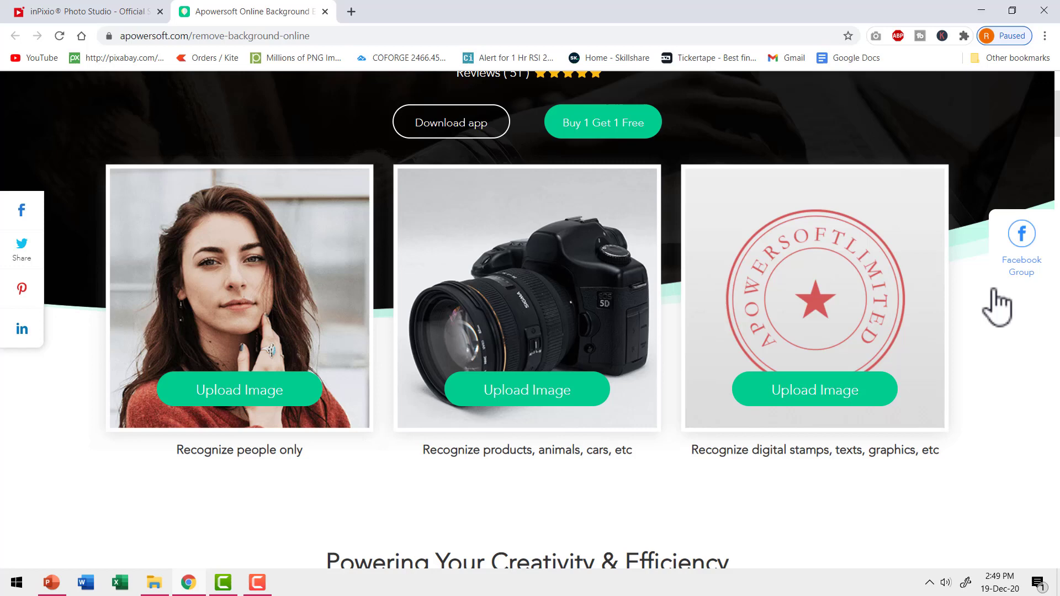
{"action": "mouse_move", "coordinate": [1019, 405]}
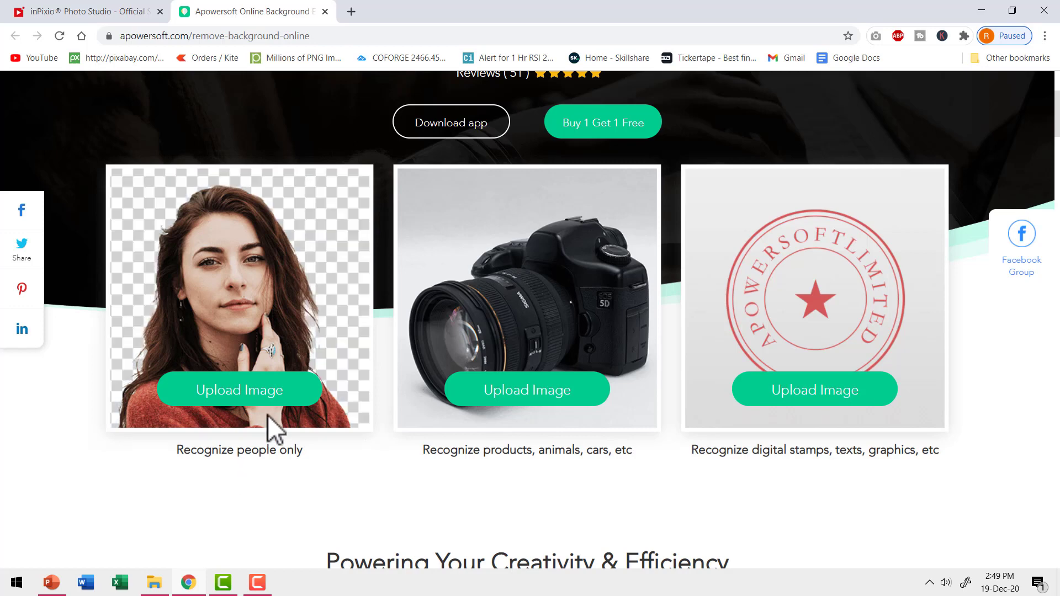
{"action": "left_click", "coordinate": [239, 390]}
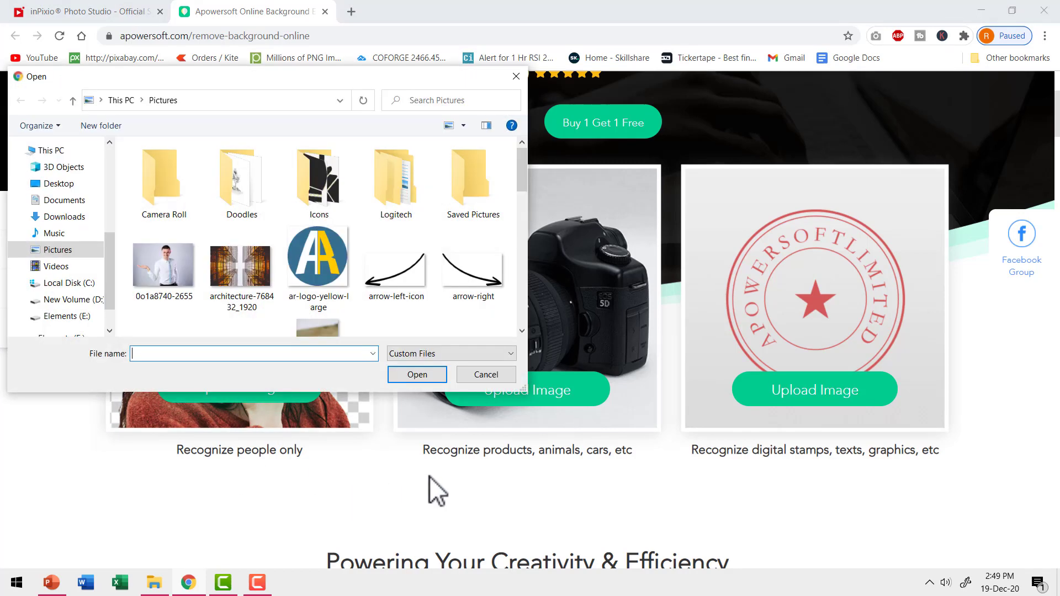
{"action": "left_click", "coordinate": [164, 266]}
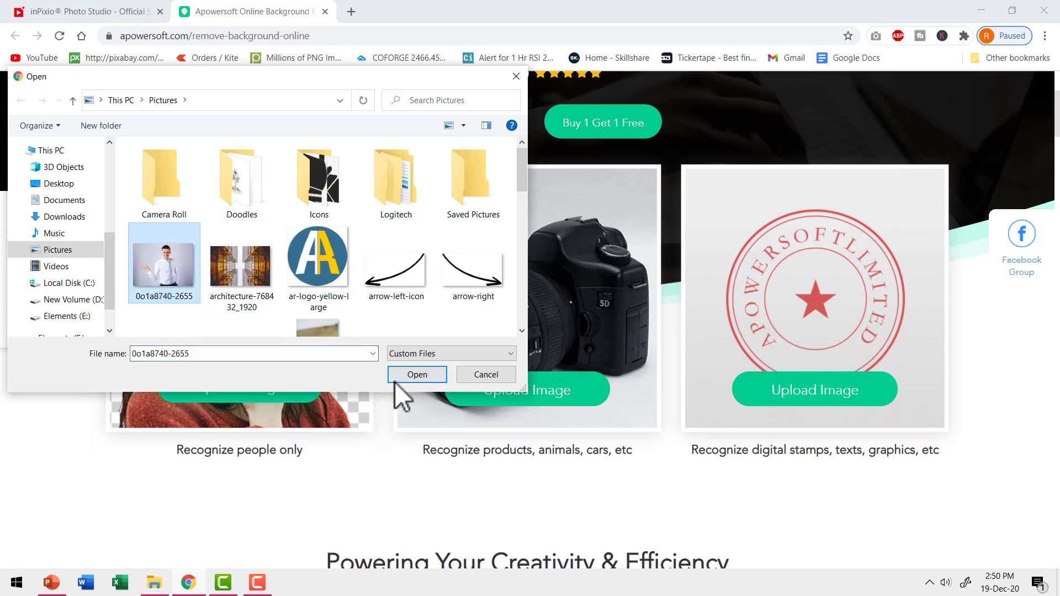
{"action": "left_click", "coordinate": [417, 375]}
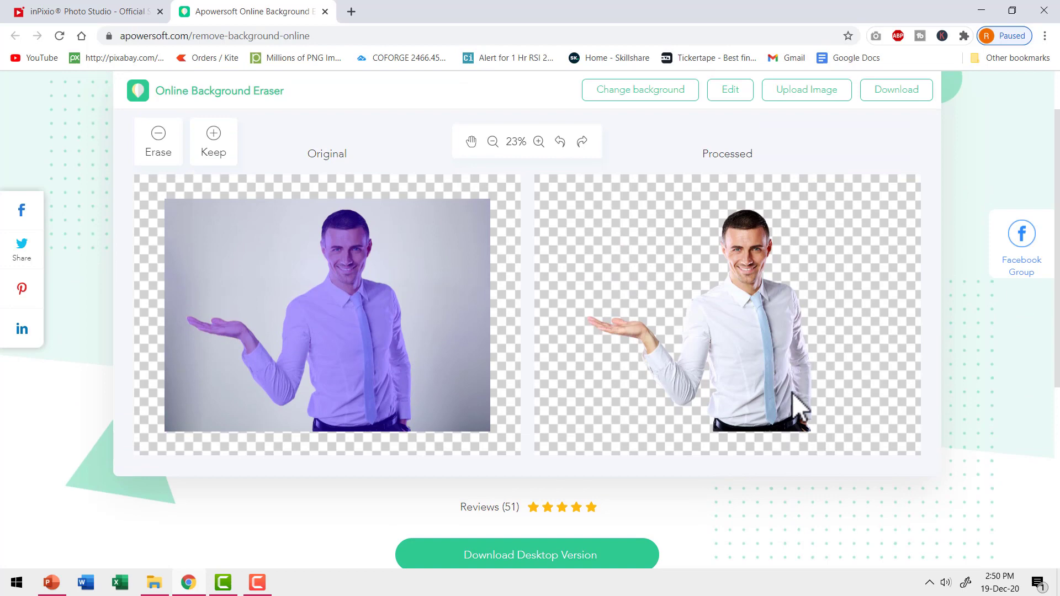
{"action": "mouse_move", "coordinate": [752, 334]}
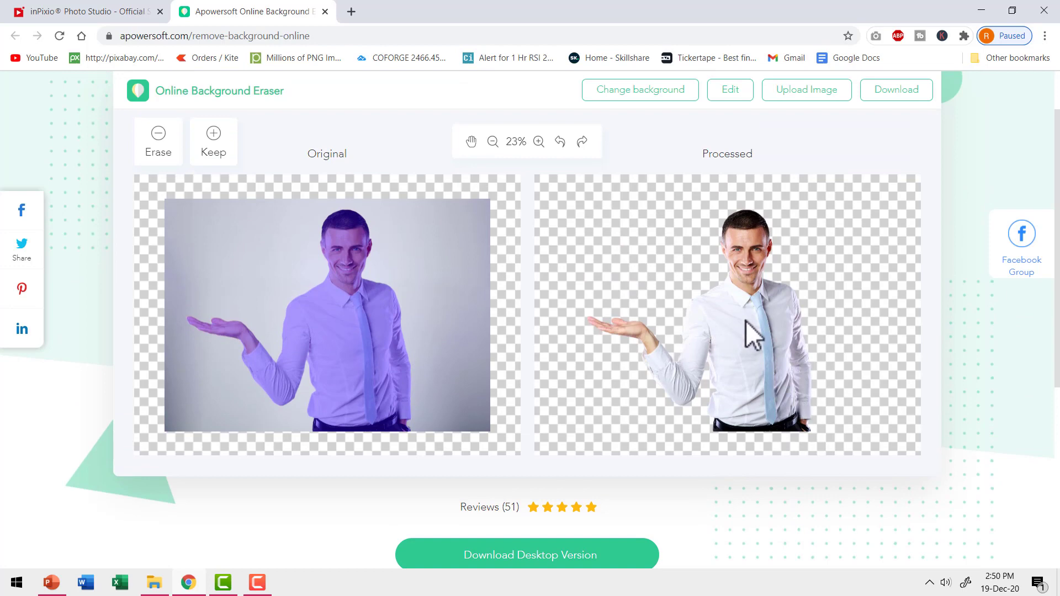
{"action": "mouse_move", "coordinate": [766, 341]}
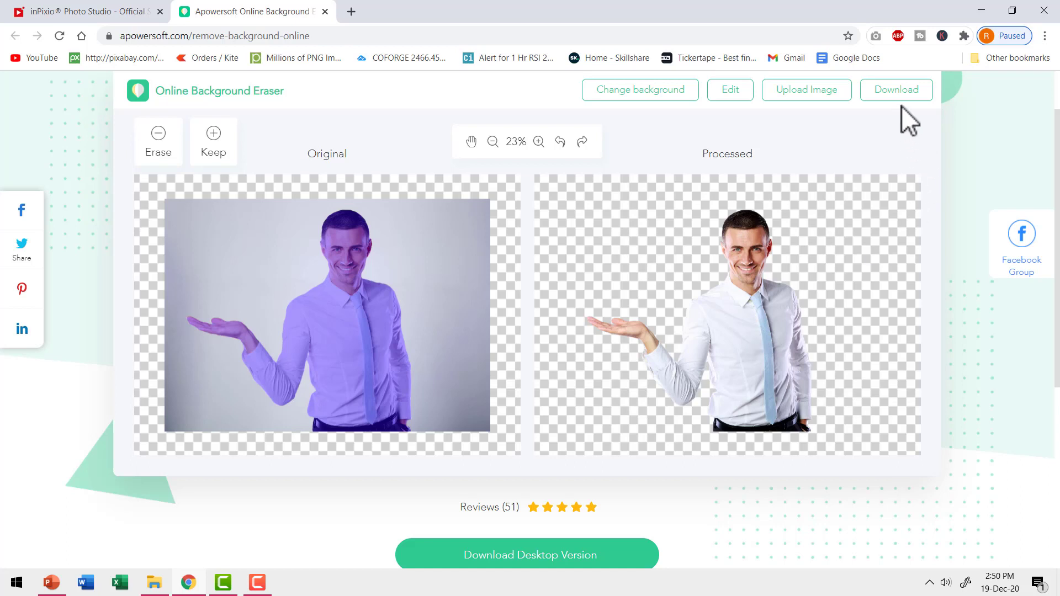
Step: Download the businessman cutout PNG and reveal it in the Downloads folder with its actions menu
{"action": "left_click", "coordinate": [895, 89]}
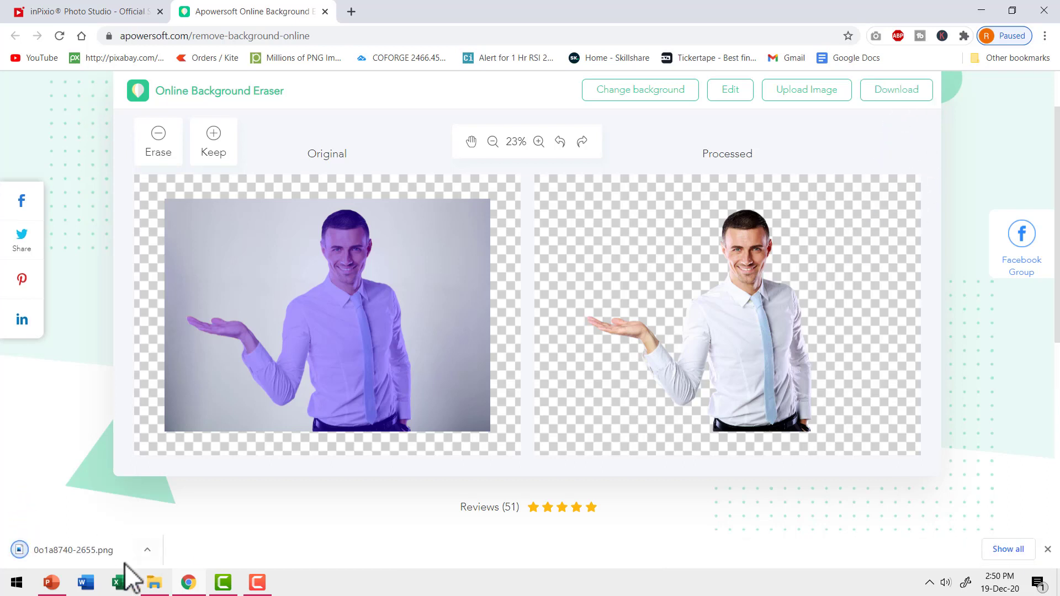
{"action": "left_click", "coordinate": [146, 550]}
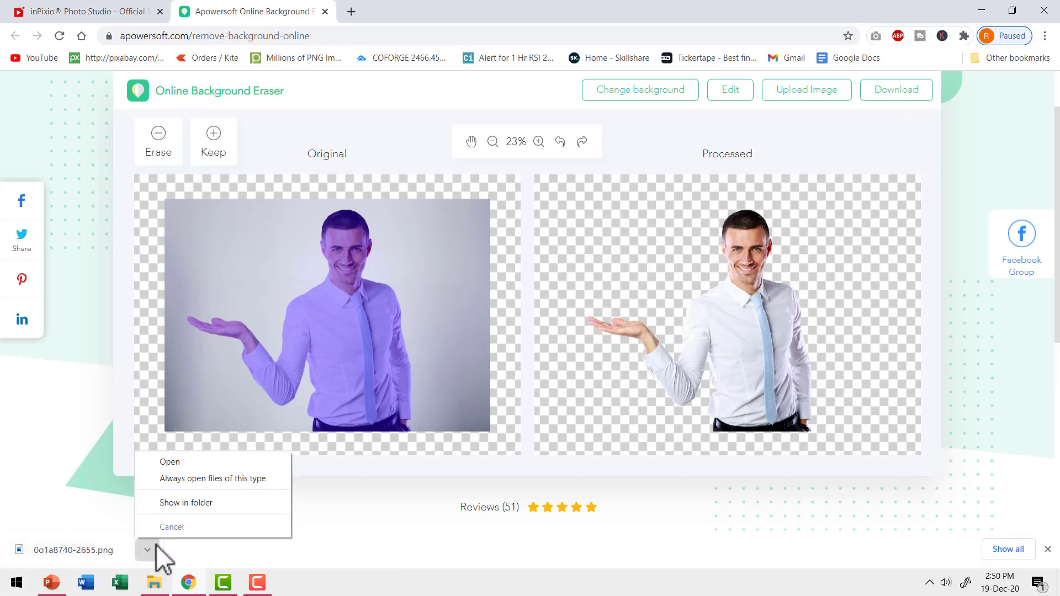
{"action": "left_click", "coordinate": [185, 502]}
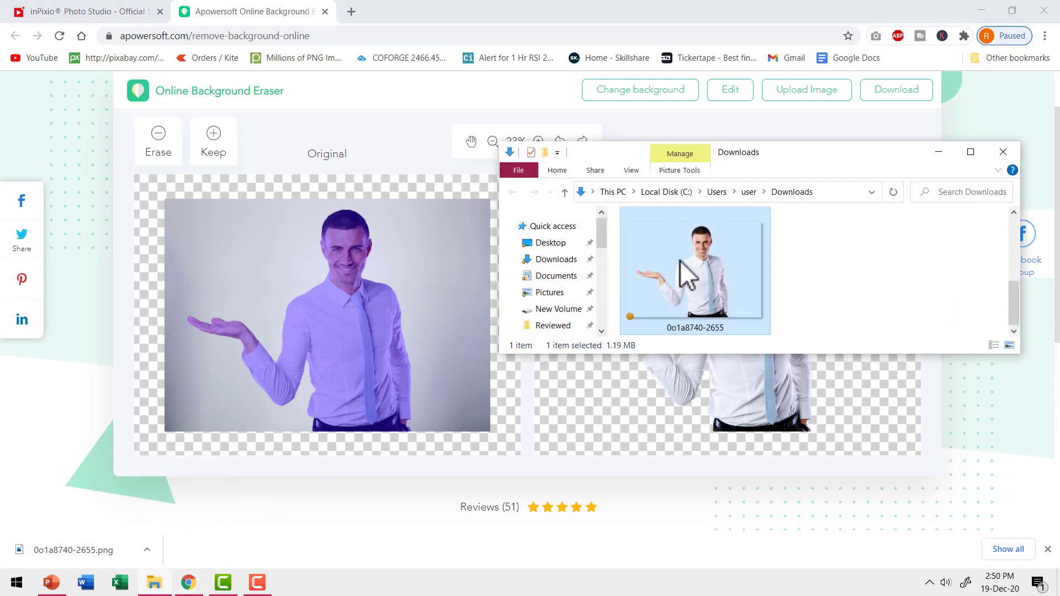
{"action": "right_click", "coordinate": [693, 271]}
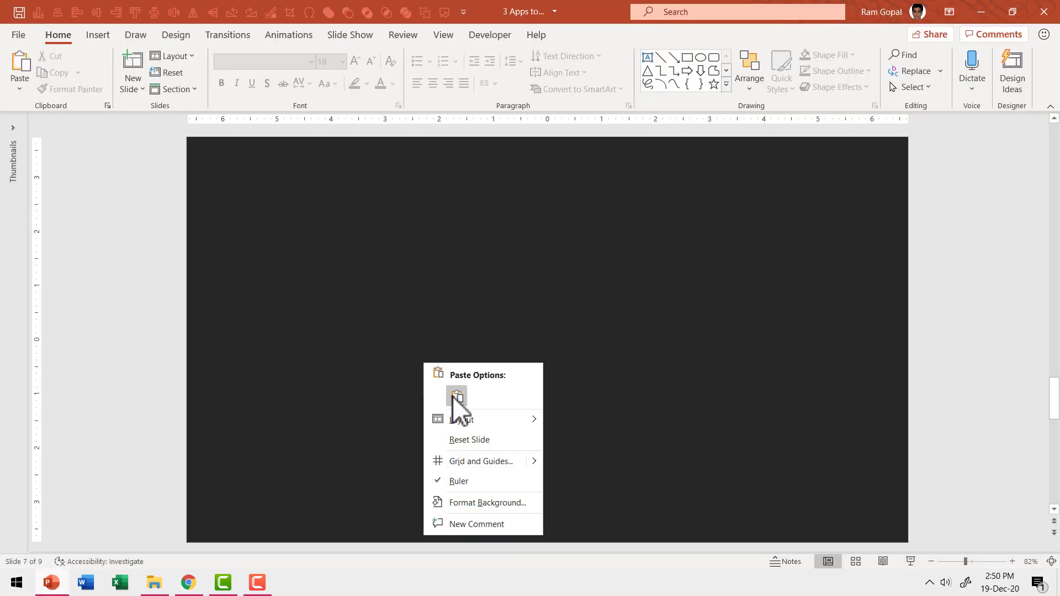
Step: Paste the Apowersoft businessman cutout onto the dark slide as a picture
{"action": "left_click", "coordinate": [457, 396]}
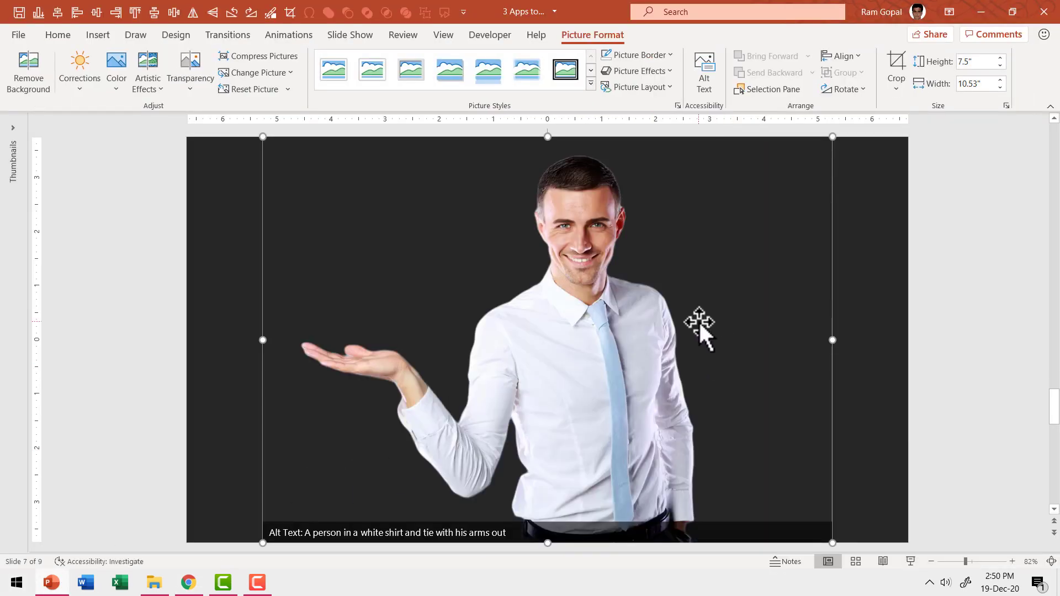
{"action": "key", "text": "F5"}
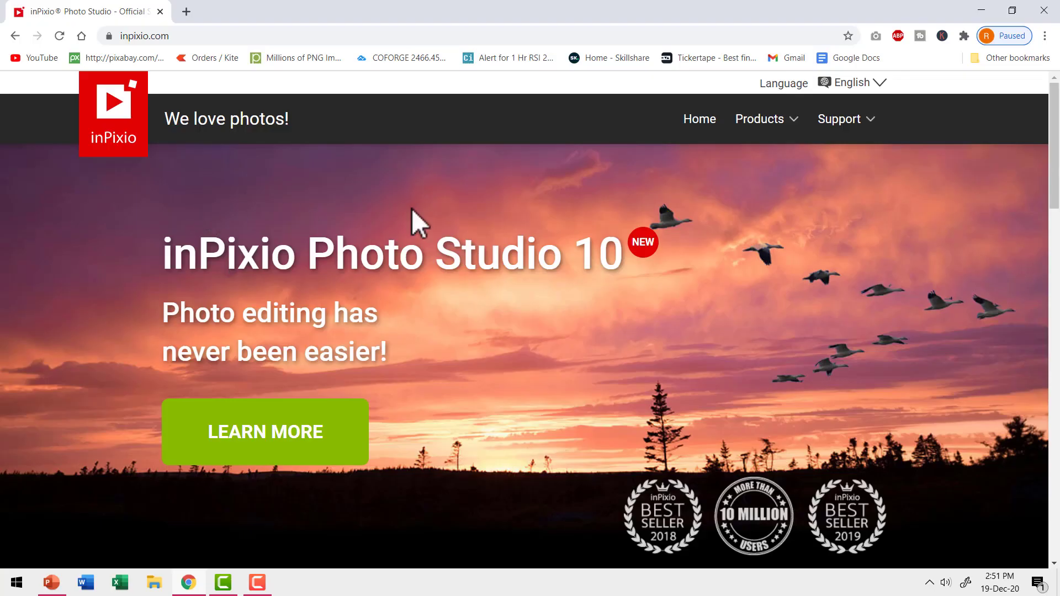
Step: Reach Remove Background via the inpixio.com footer's Online Tools and upload the businessman photo
{"action": "scroll", "scroll_direction": "down", "scroll_amount": 3}
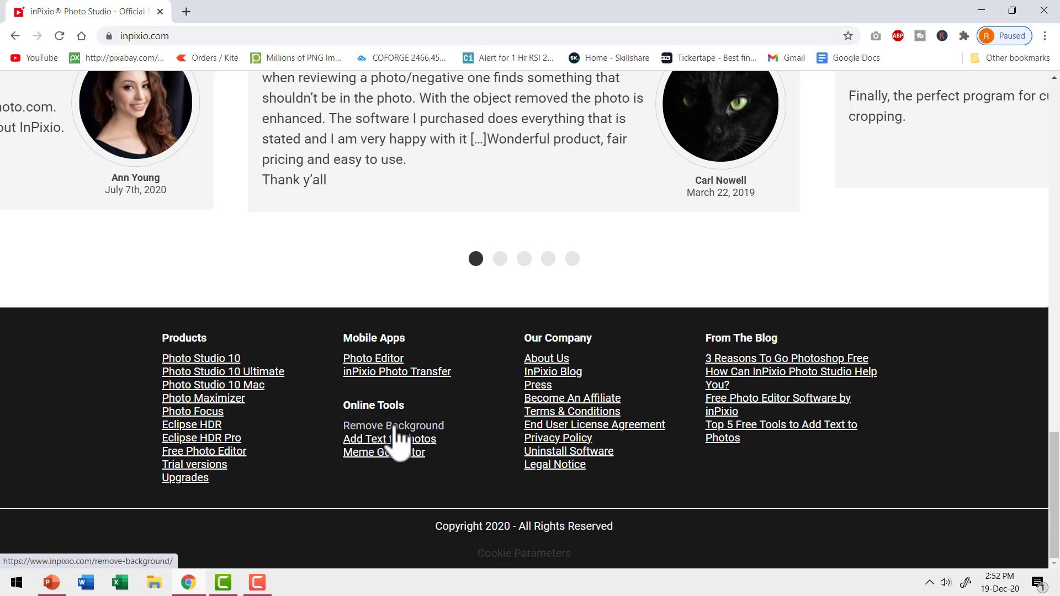
{"action": "left_click", "coordinate": [394, 425]}
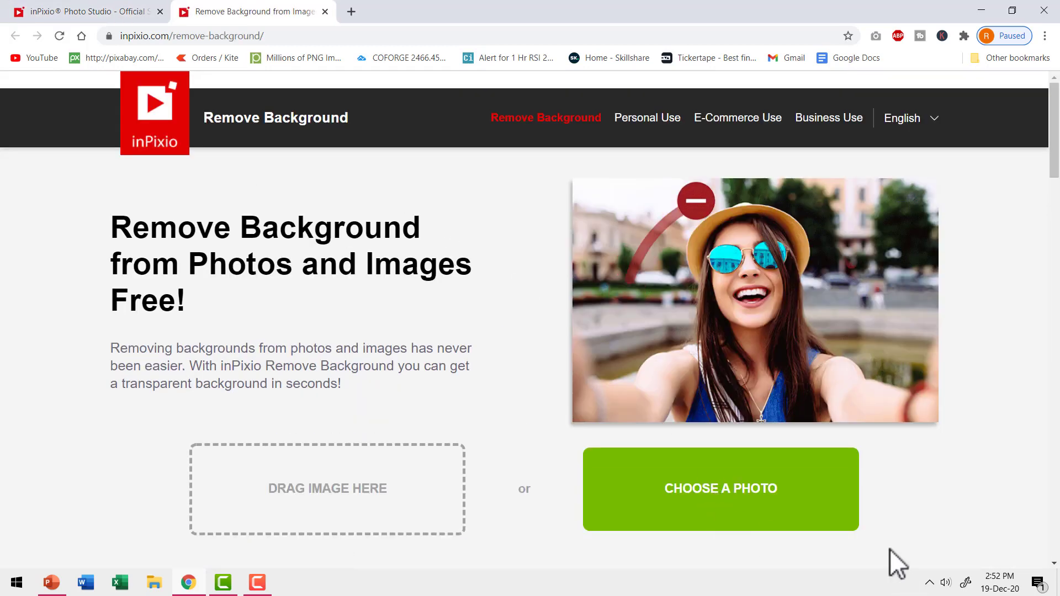
{"action": "left_click", "coordinate": [720, 488]}
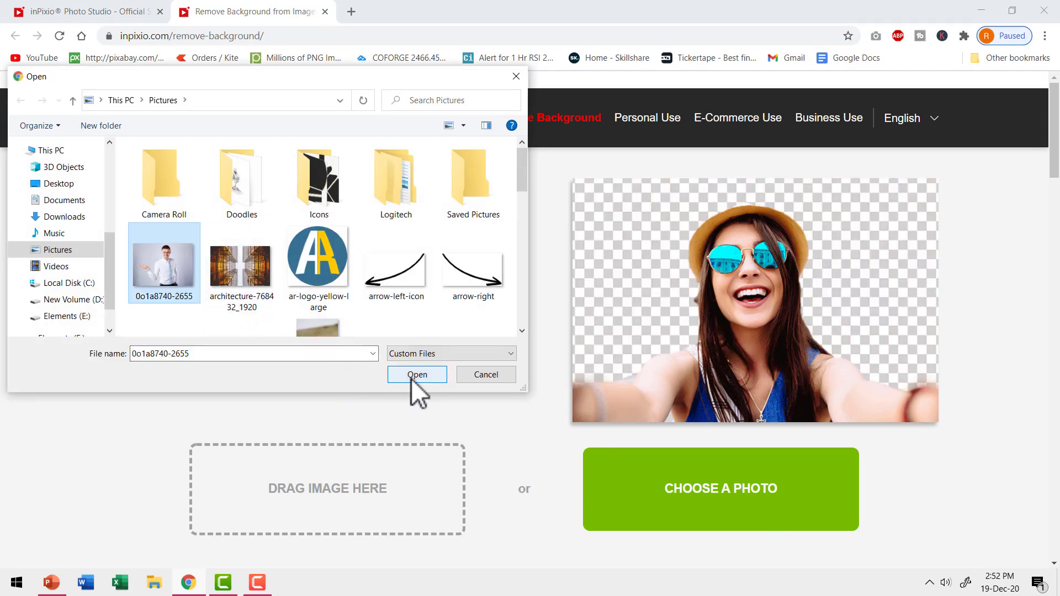
{"action": "left_click", "coordinate": [418, 374]}
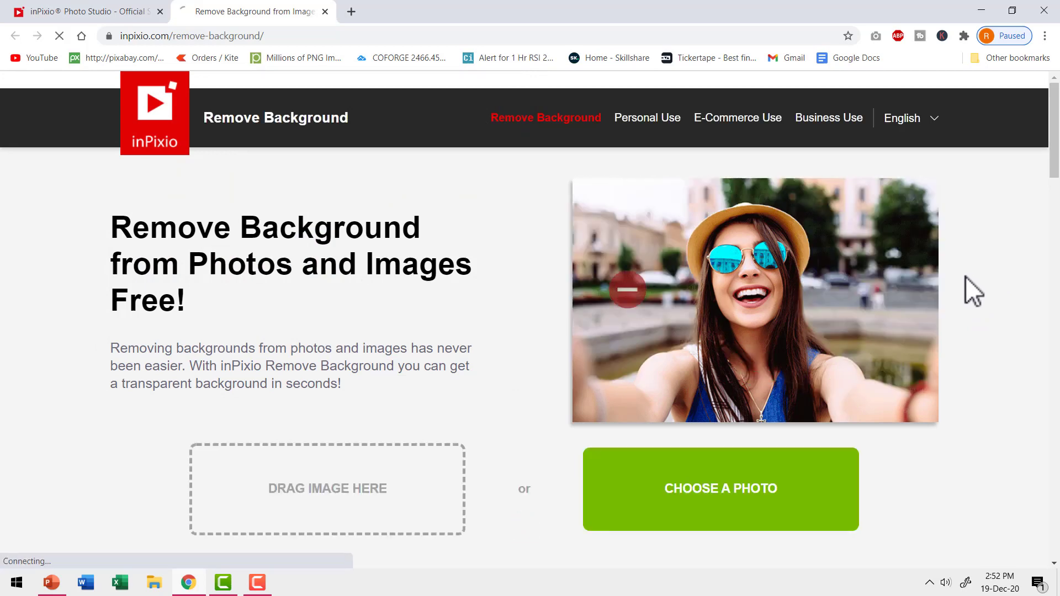
{"action": "left_click", "coordinate": [719, 488]}
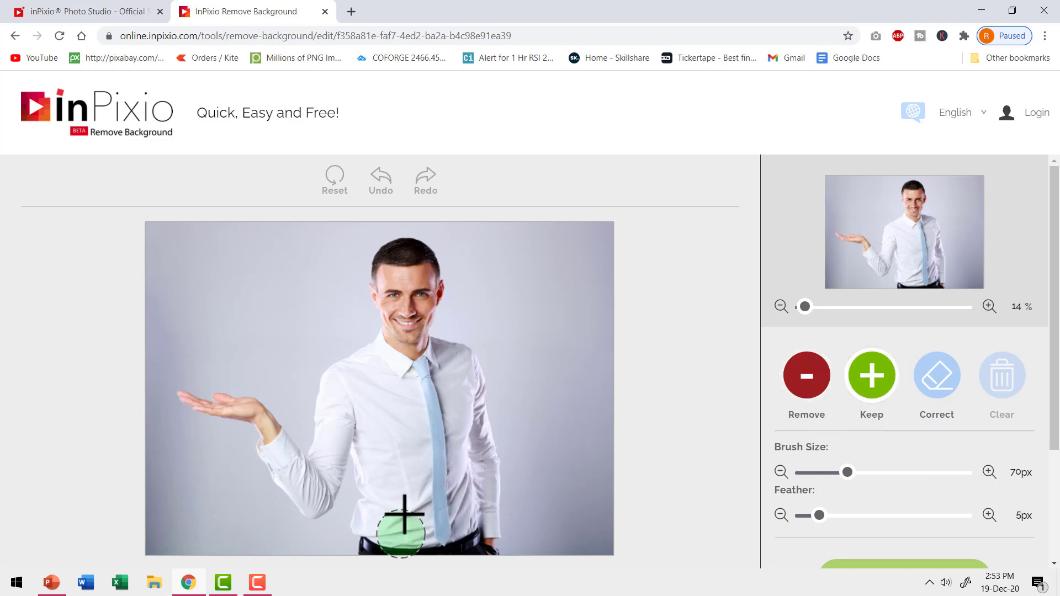
Step: Mark the torso, tie, face, then the raised arm and hand to keep with a 22px brush
{"action": "left_click_drag", "start_coordinate": [404, 524], "coordinate": [351, 386]}
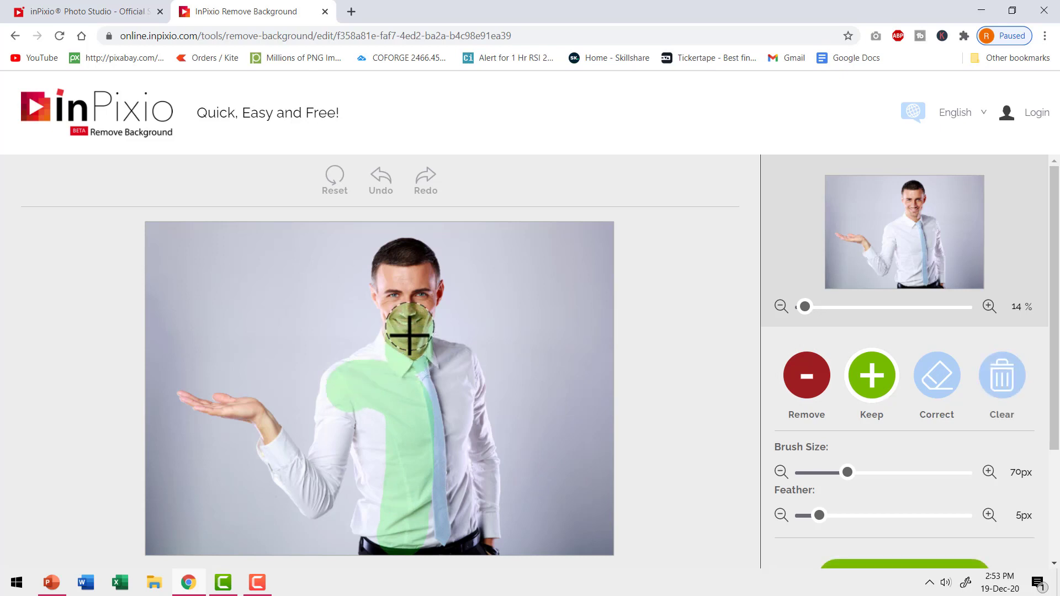
{"action": "left_click_drag", "start_coordinate": [411, 331], "coordinate": [443, 466]}
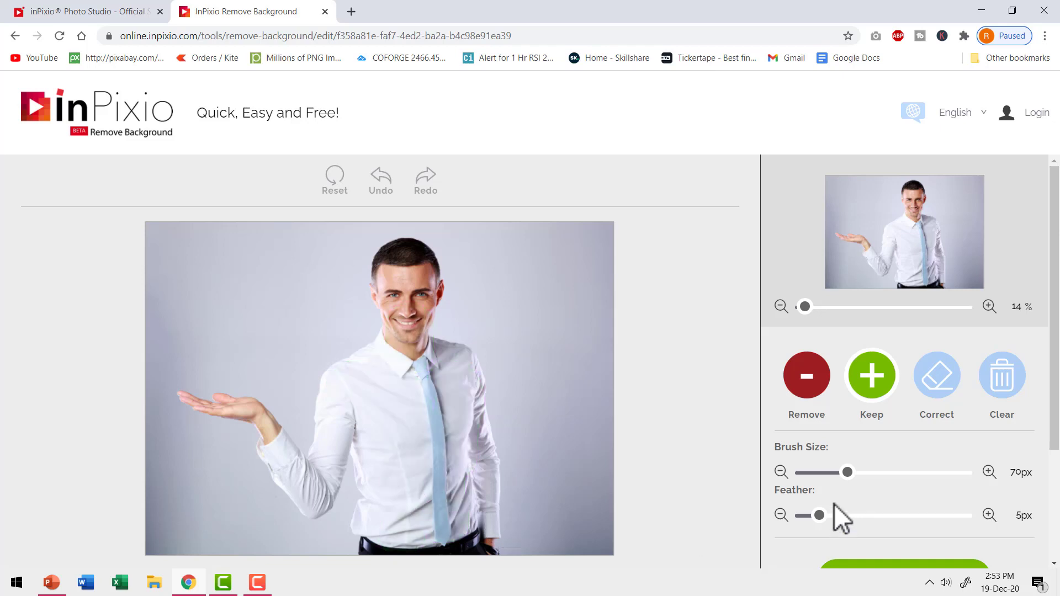
{"action": "left_click_drag", "start_coordinate": [850, 472], "coordinate": [818, 472]}
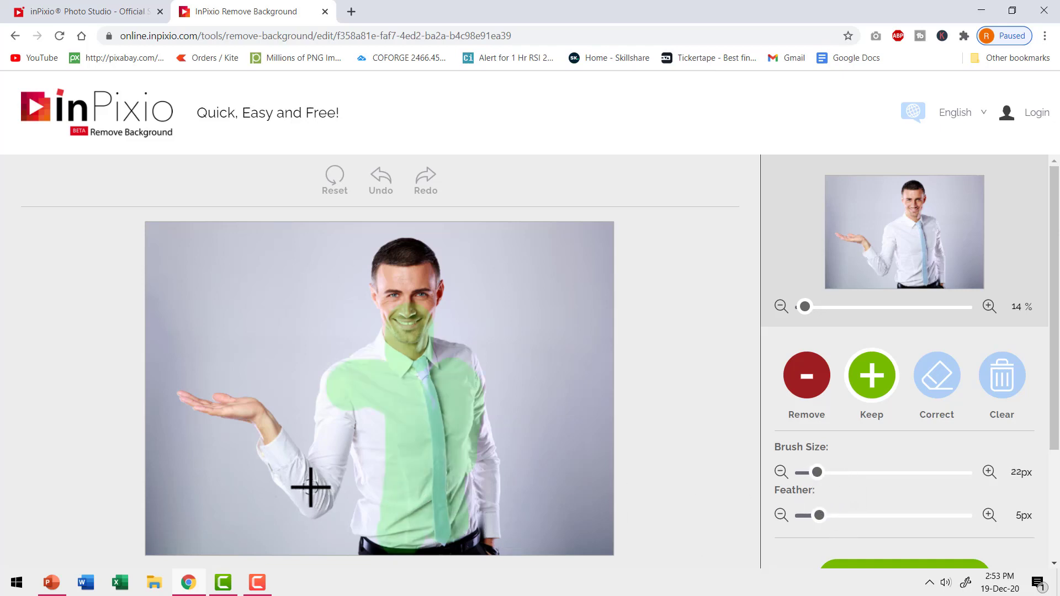
{"action": "left_click_drag", "start_coordinate": [311, 487], "coordinate": [233, 399]}
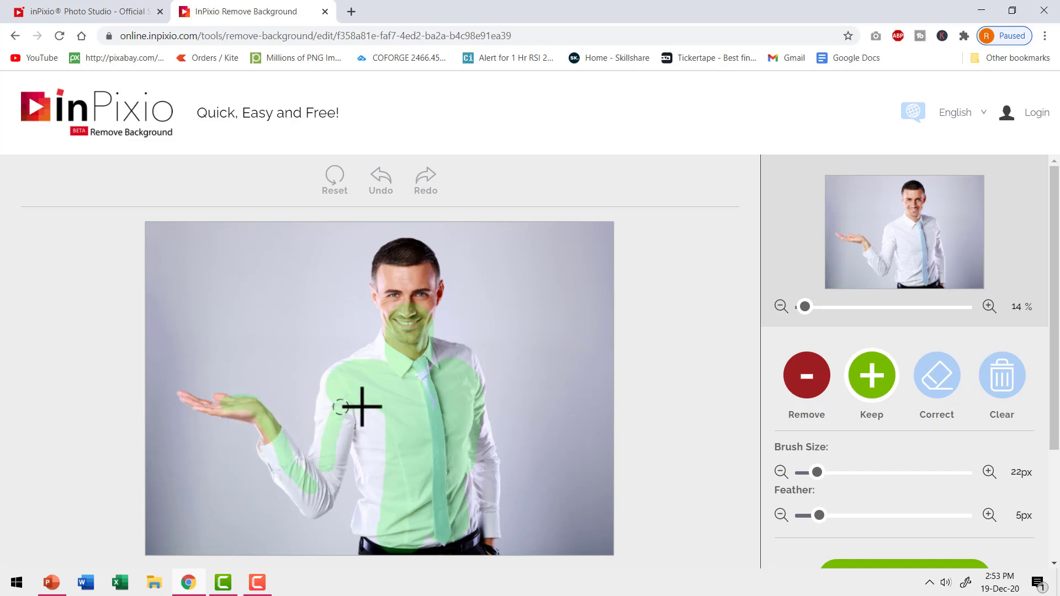
Step: Mark the background right and left of the man for removal
{"action": "left_click_drag", "start_coordinate": [358, 405], "coordinate": [433, 449]}
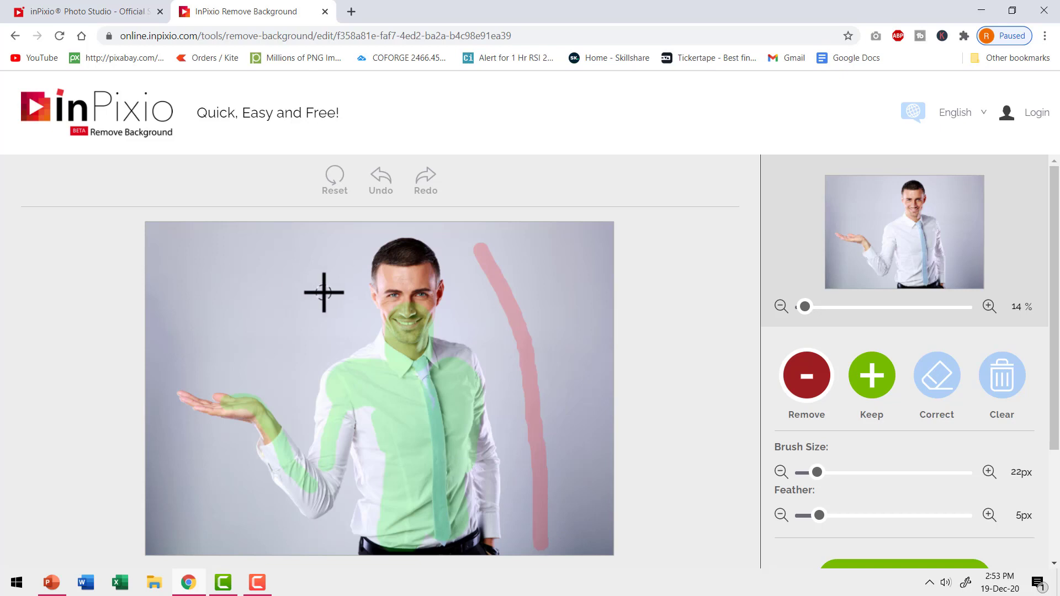
{"action": "left_click_drag", "start_coordinate": [325, 290], "coordinate": [243, 357]}
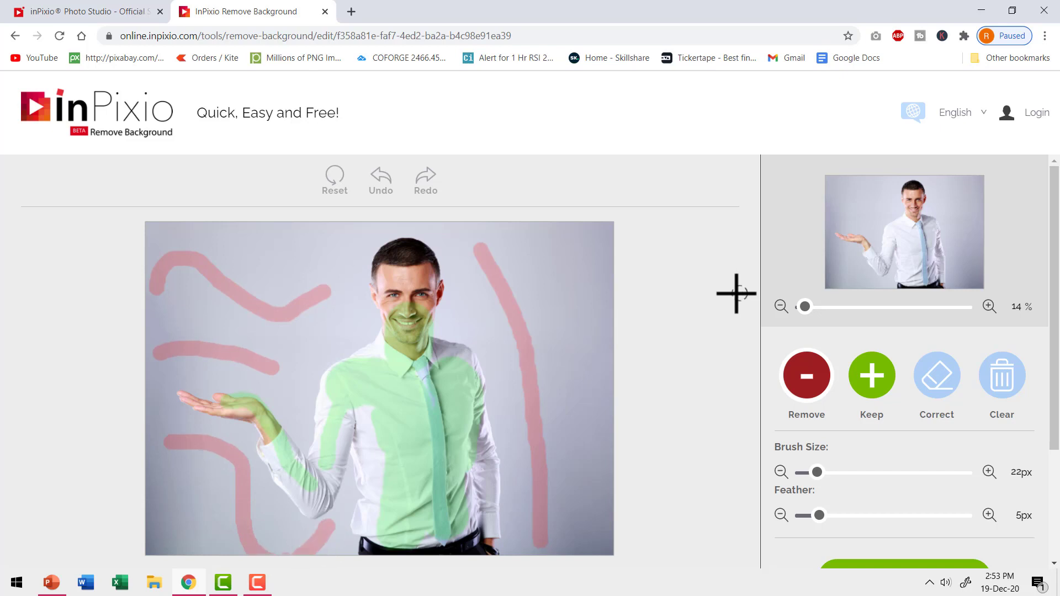
{"action": "left_click", "coordinate": [905, 441]}
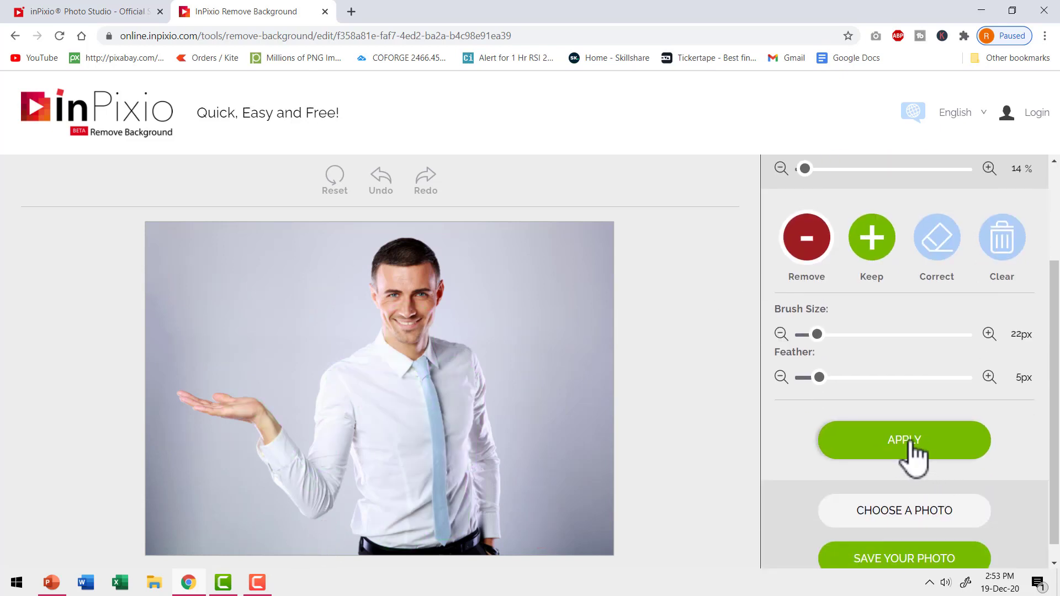
Step: Cut out the businessman, mark the top of his head as Keep, and re-apply the corrected cutout
{"action": "left_click", "coordinate": [903, 441]}
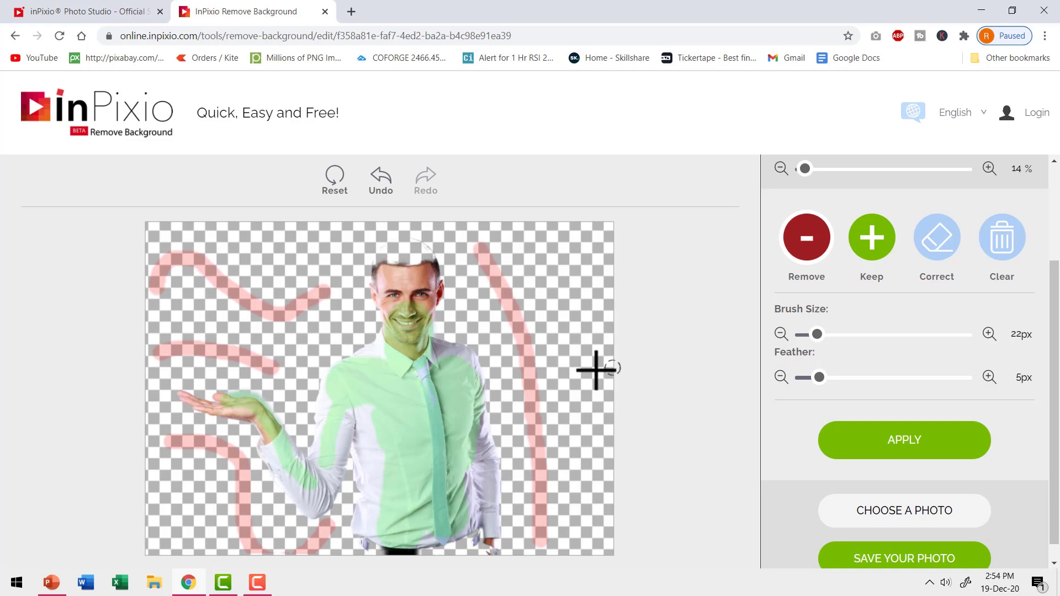
{"action": "mouse_move", "coordinate": [408, 264]}
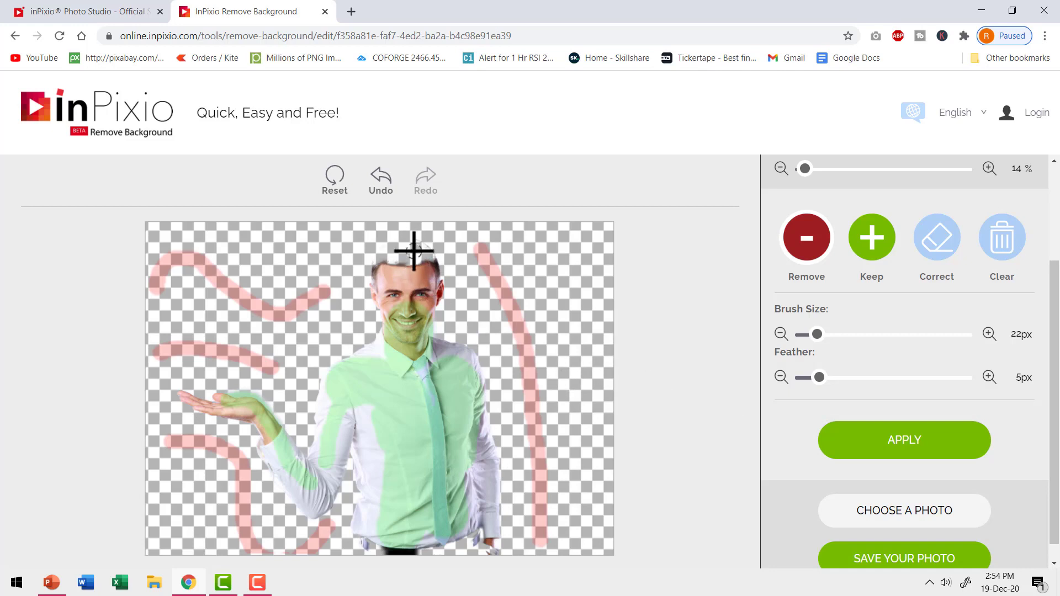
{"action": "left_click", "coordinate": [871, 238]}
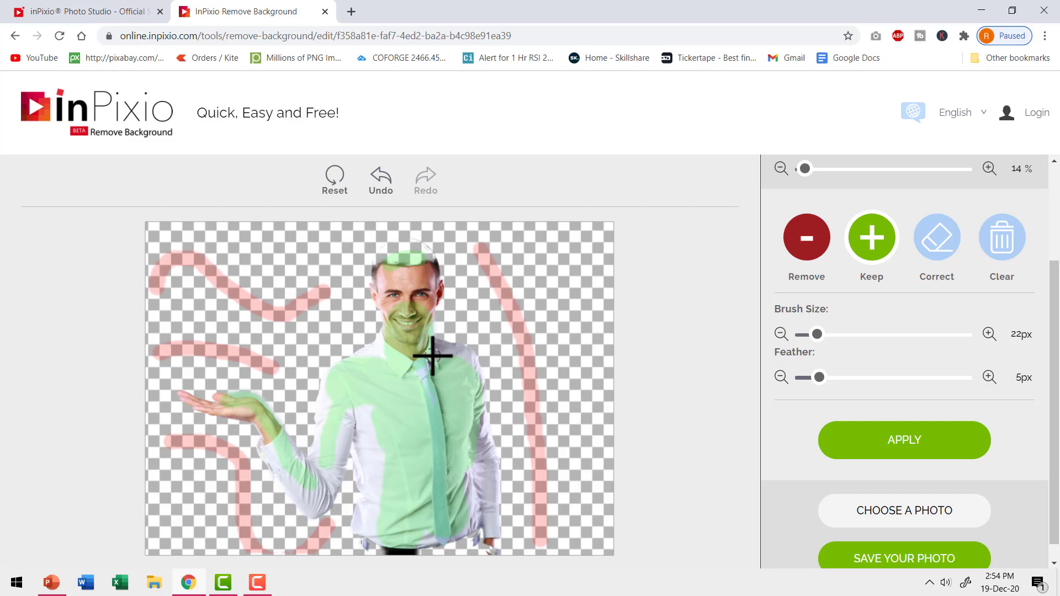
{"action": "left_click", "coordinate": [904, 441]}
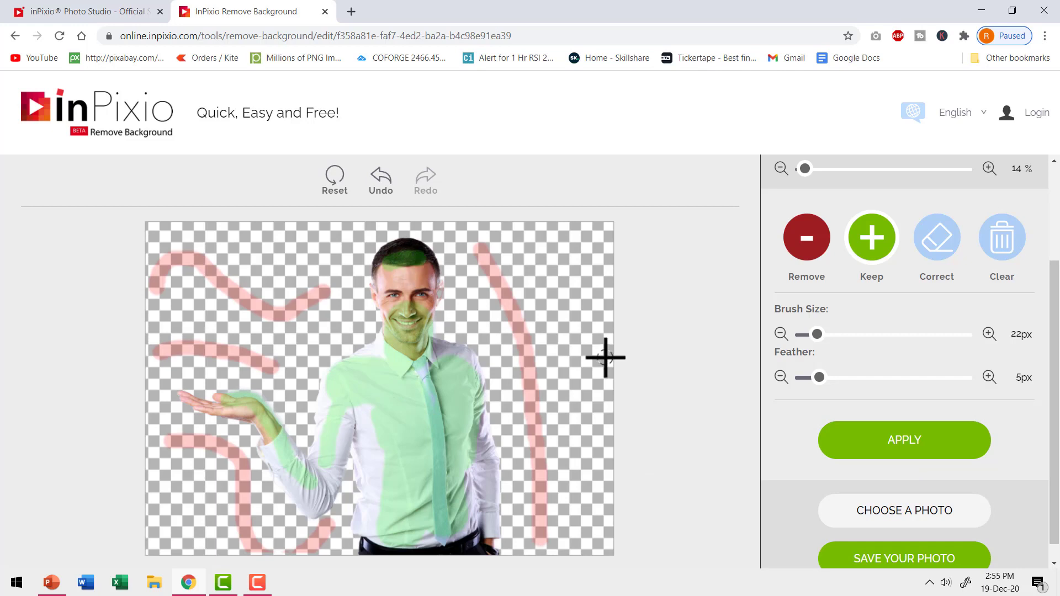
{"action": "left_click", "coordinate": [903, 441]}
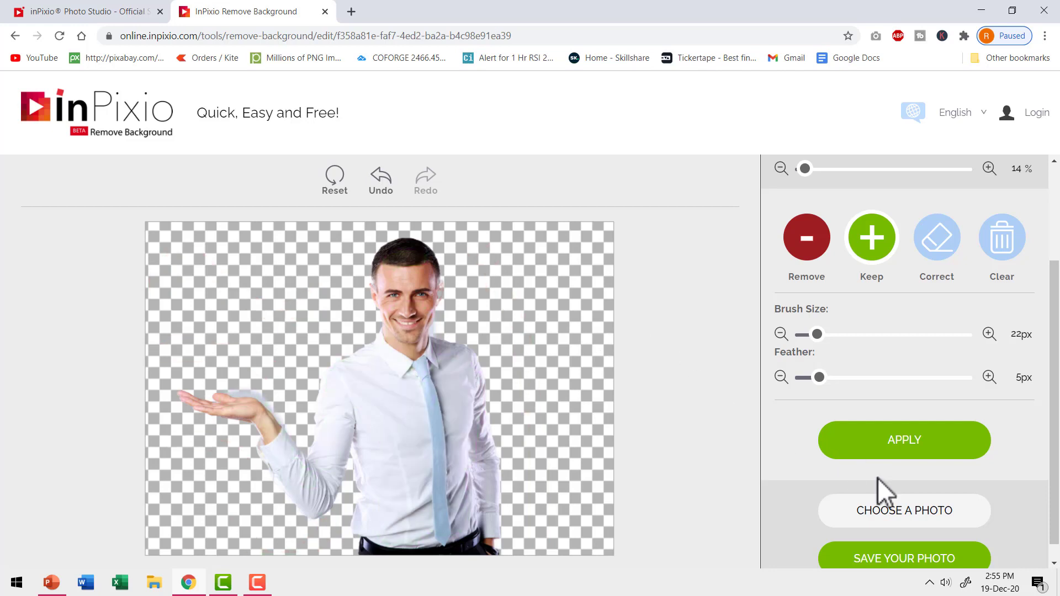